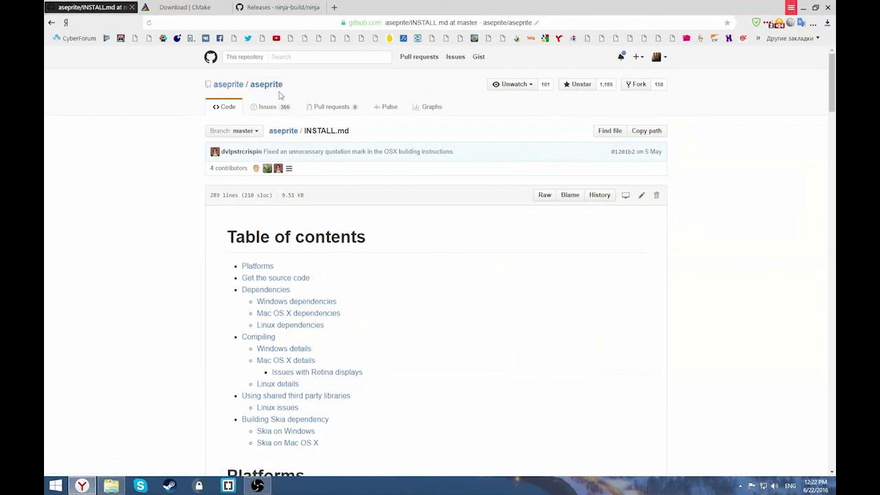
mouse_move(325, 88)
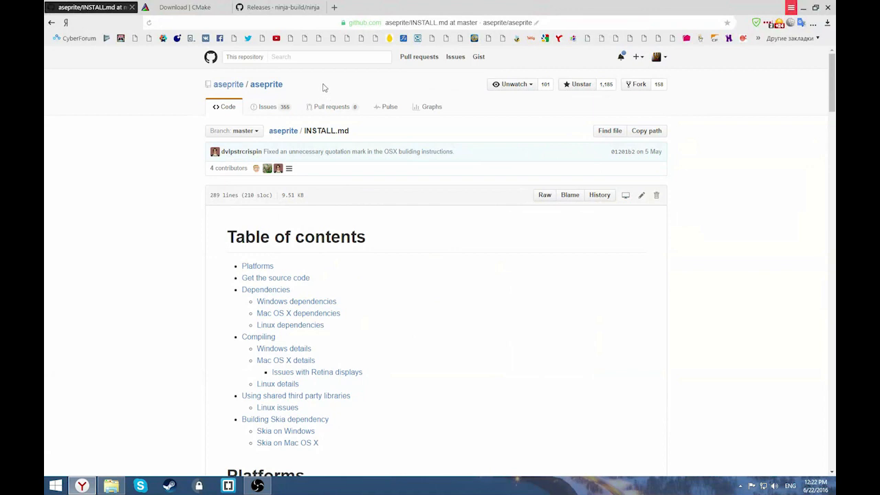
mouse_move(315, 83)
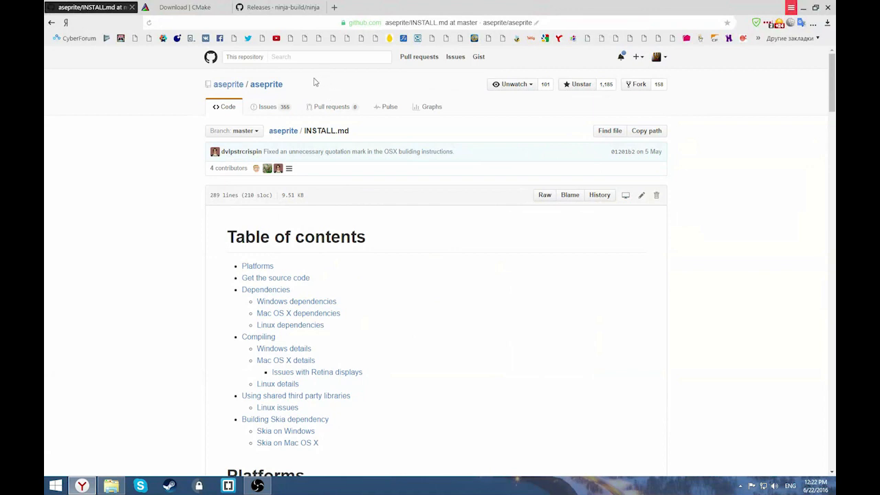
mouse_move(300, 87)
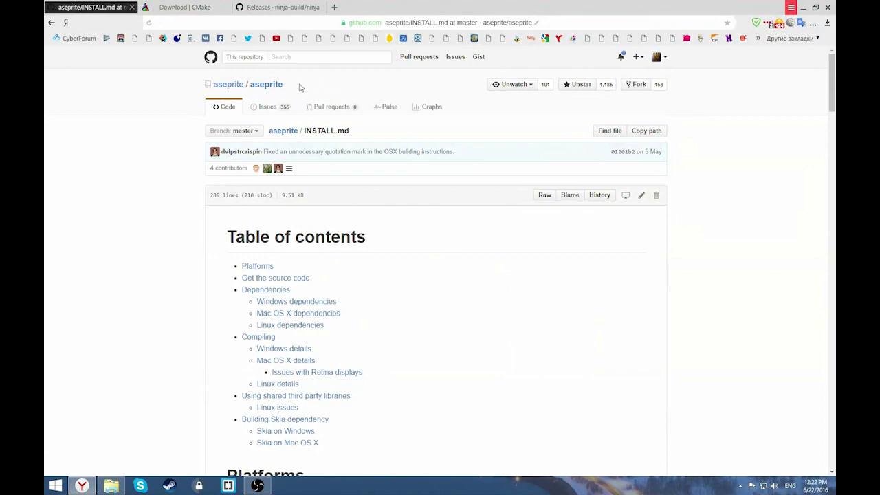
mouse_move(315, 76)
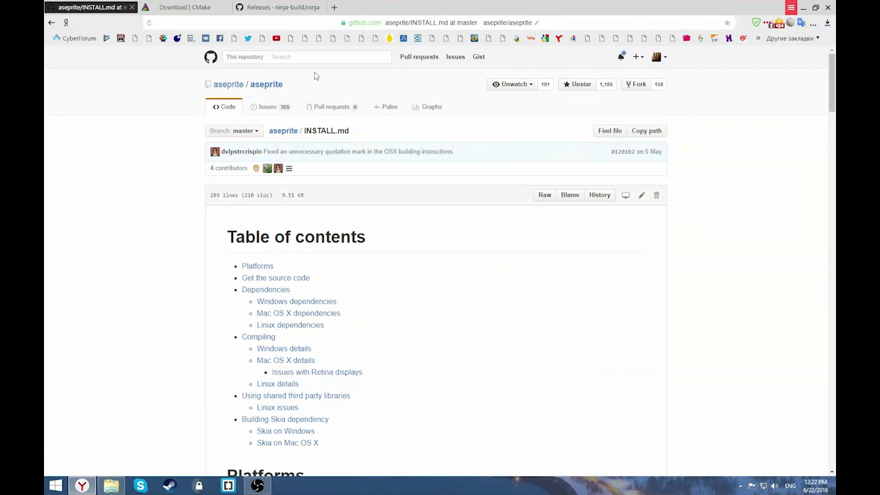
mouse_move(154, 209)
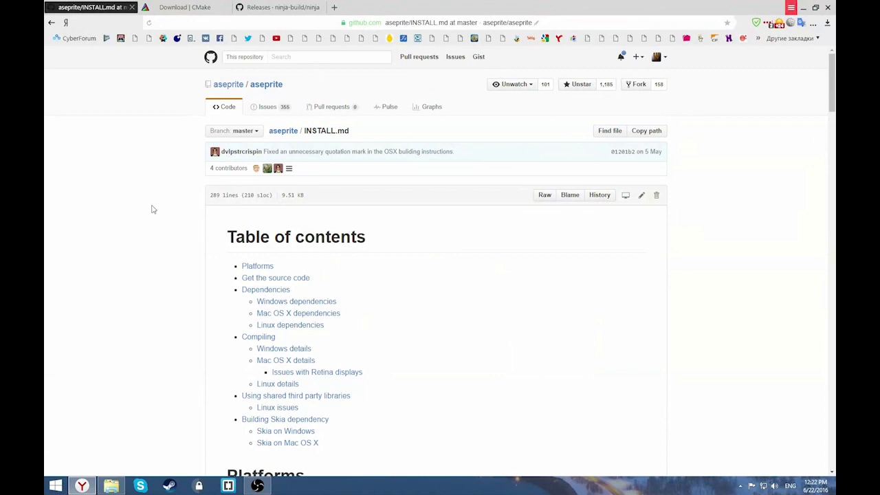
mouse_move(162, 180)
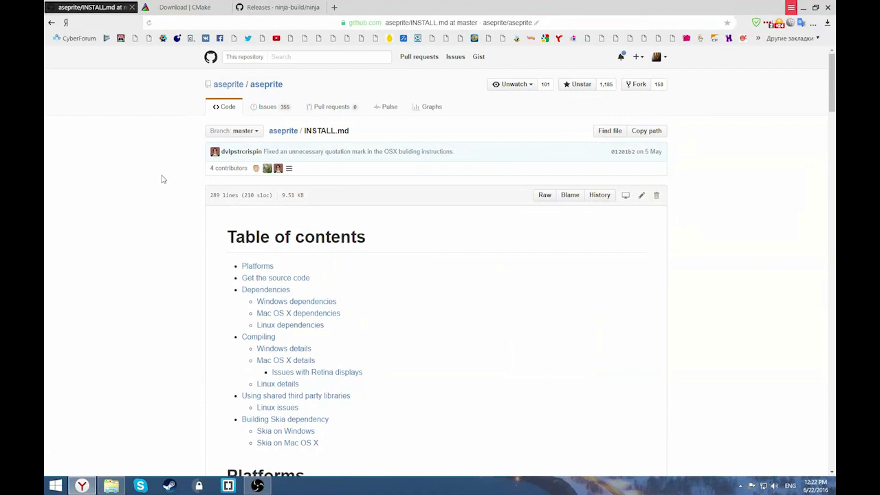
mouse_move(164, 140)
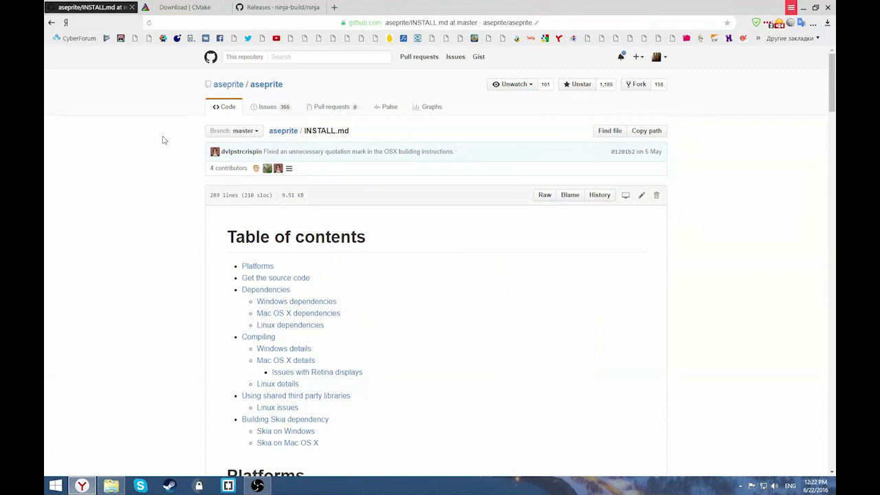
mouse_move(180, 114)
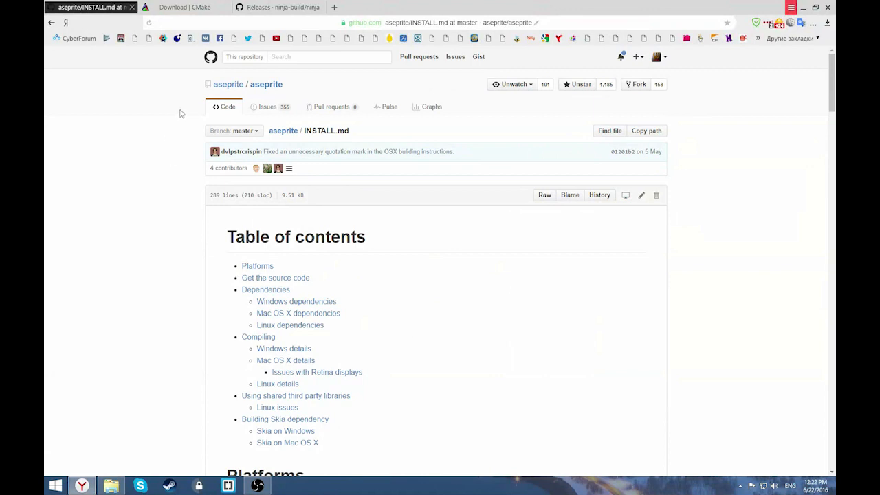
mouse_move(163, 64)
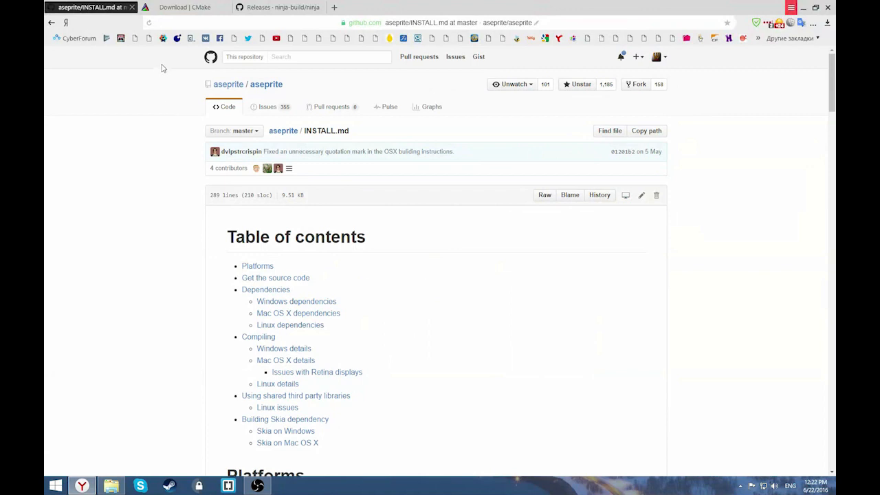
mouse_move(151, 159)
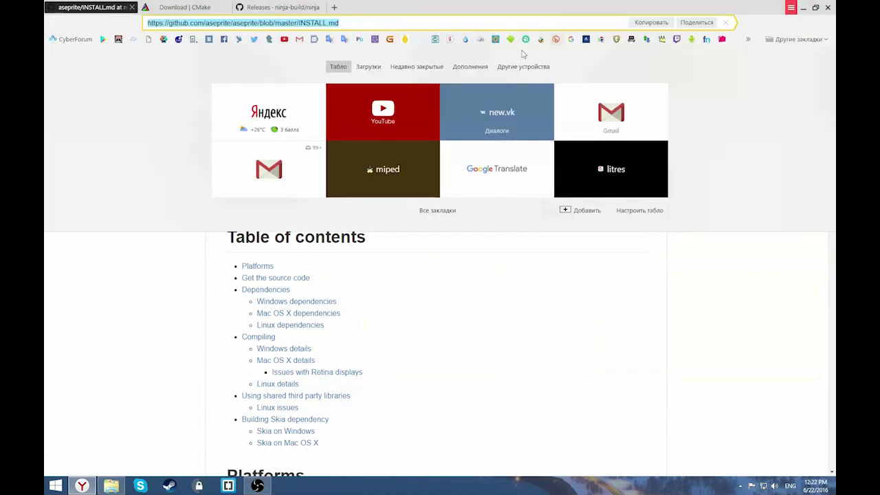
mouse_move(134, 277)
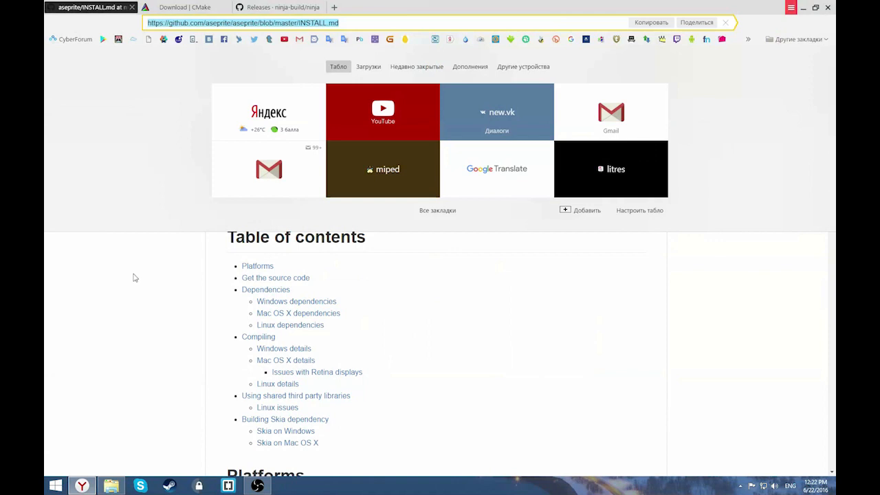
mouse_move(138, 266)
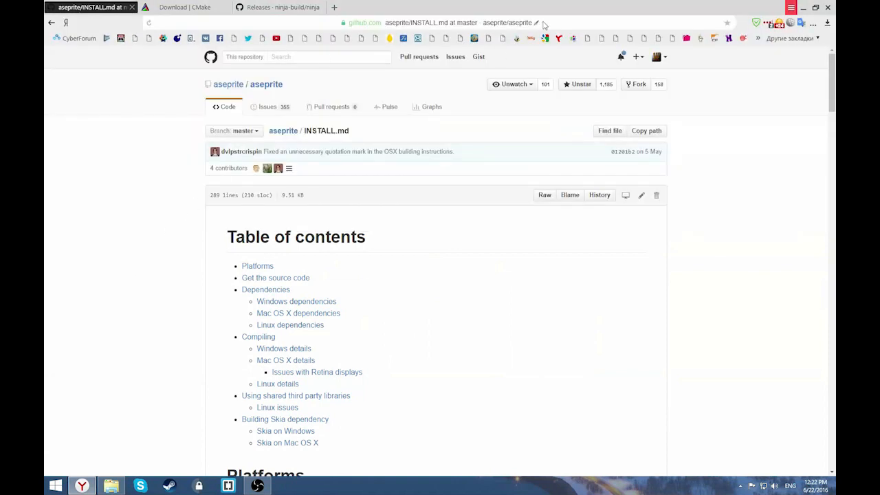
mouse_move(152, 283)
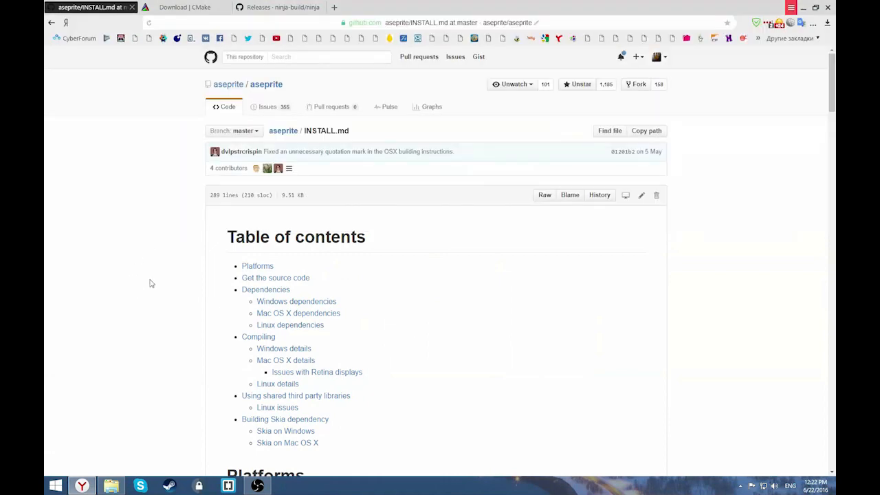
- Close the Ninja releases page in the browser
scroll("down", 3)
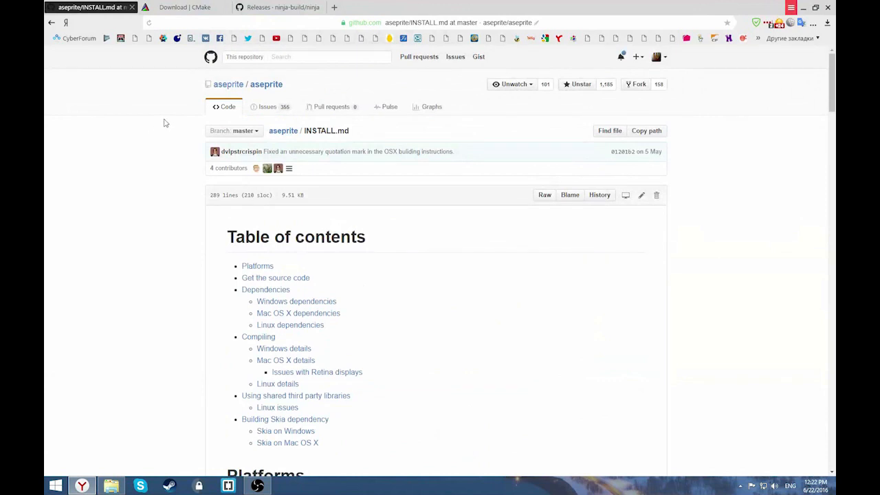
mouse_move(386, 134)
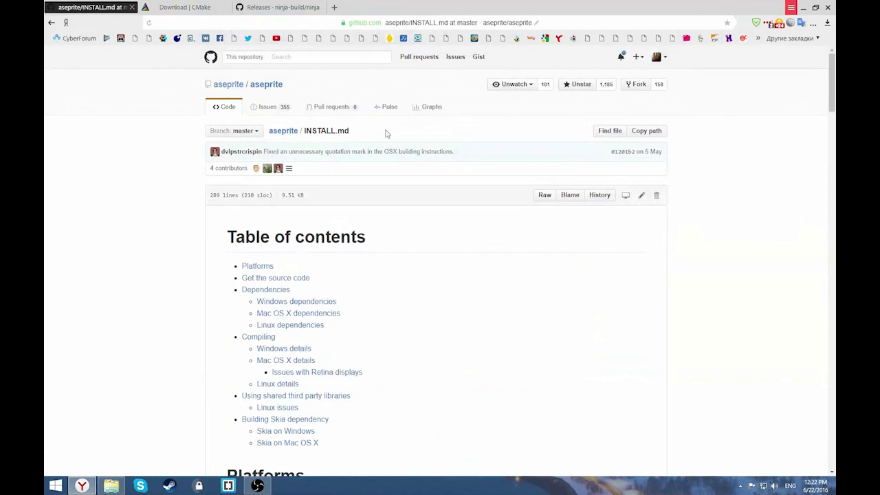
left_click(275, 7)
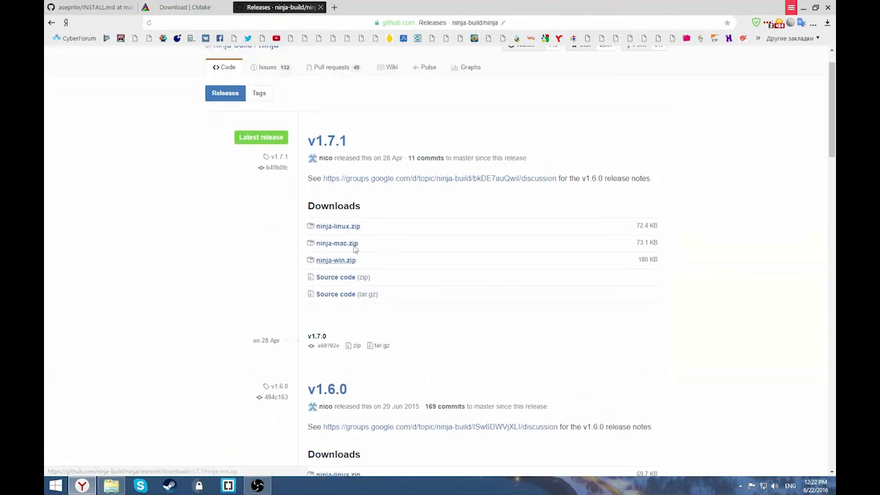
left_click(89, 7)
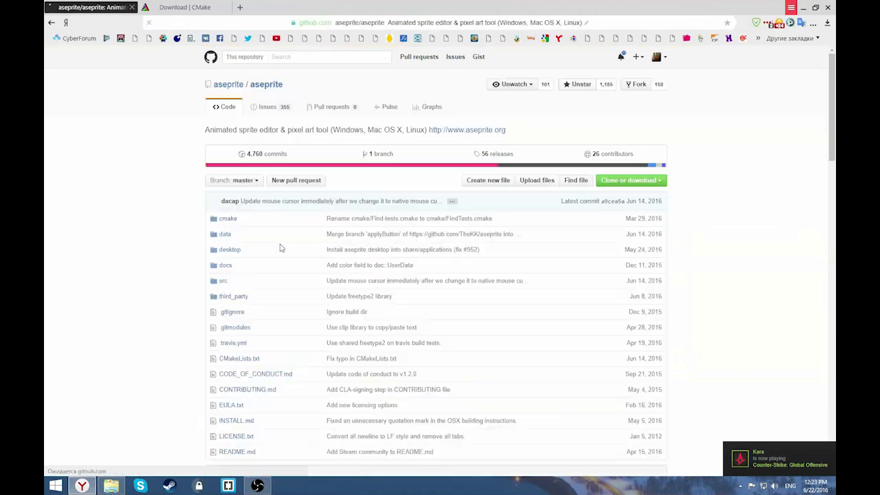
- Open Aseprite's INSTALL.md at Get the source code and check the downloaded source zip
left_click(497, 153)
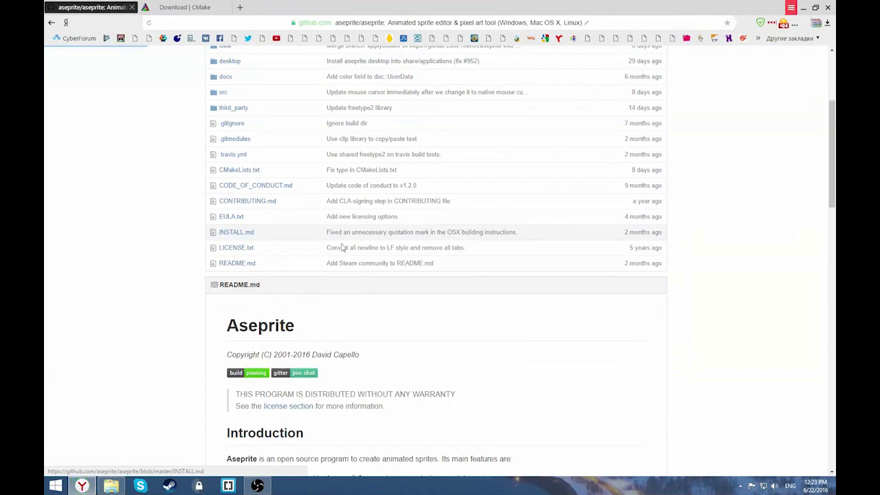
left_click(236, 232)
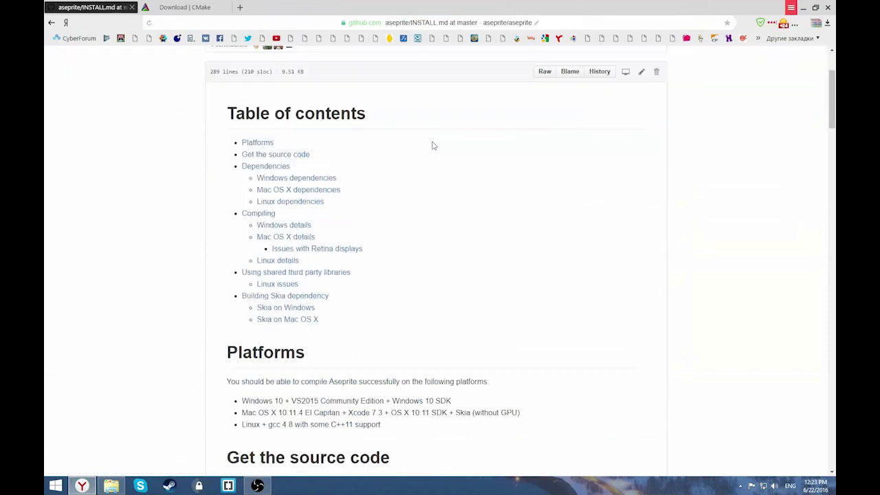
scroll("down", 3)
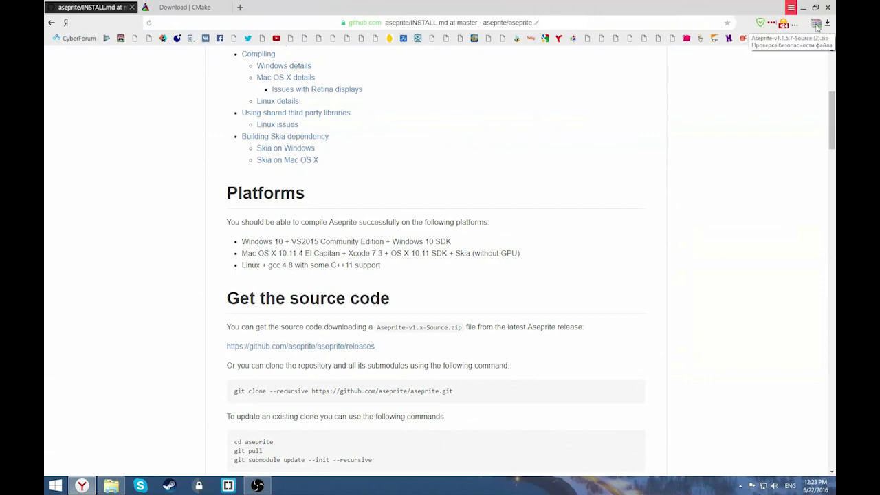
left_click(803, 8)
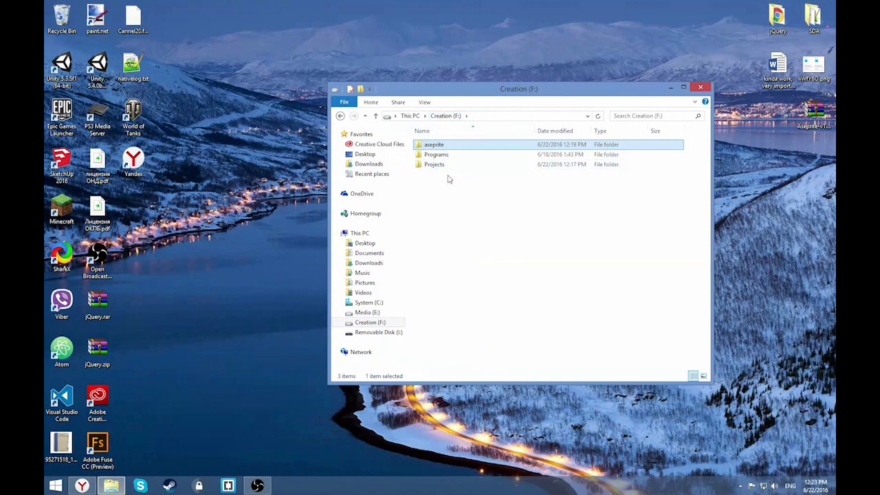
mouse_move(446, 185)
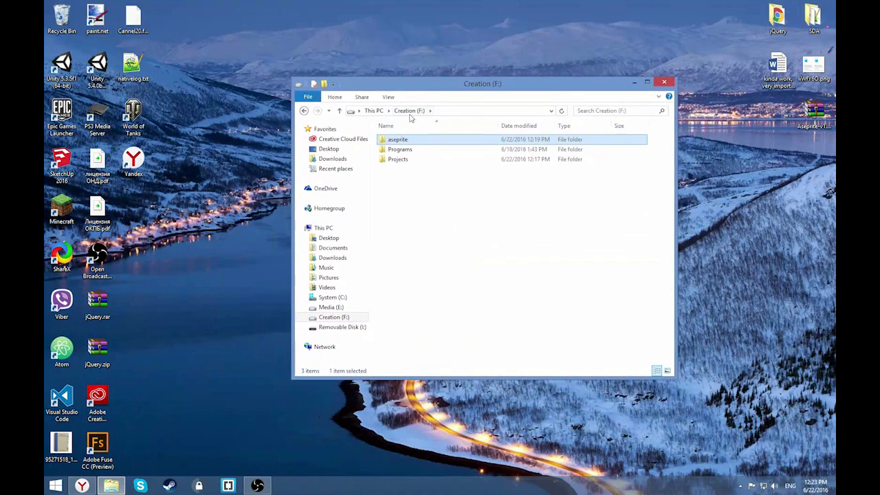
mouse_move(397, 139)
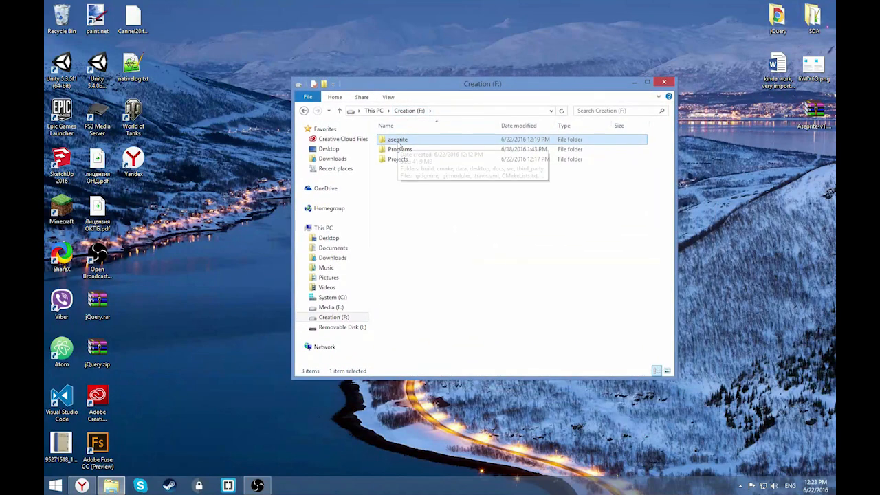
mouse_move(397, 140)
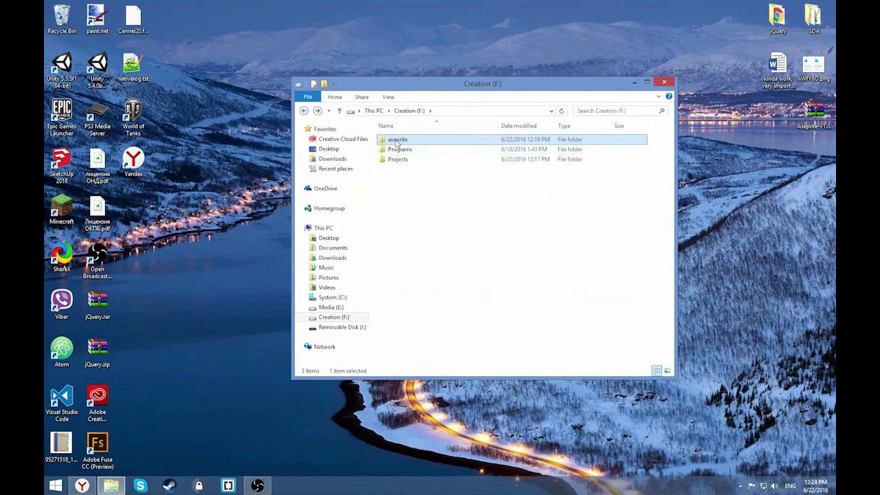
- Open the aseprite folder on the Creation (F:) drive
double_click(397, 139)
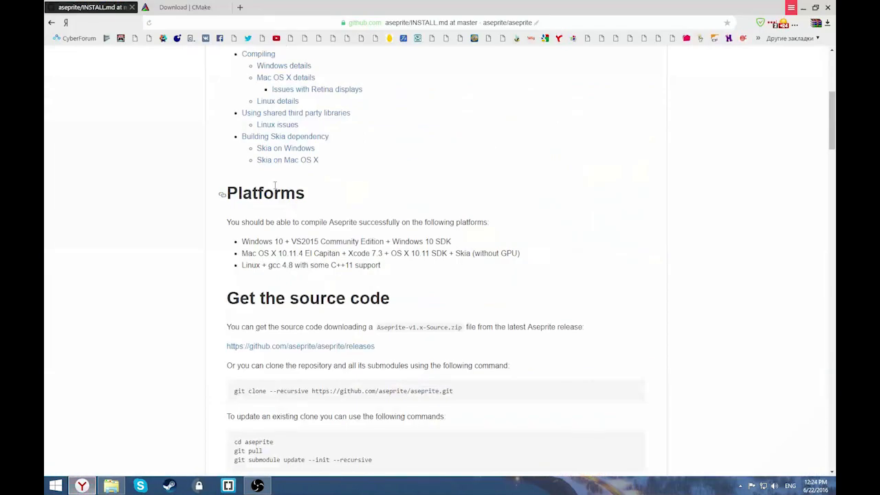
- Scroll INSTALL.md to Dependencies and follow its link to cmake.org
scroll("down", 3)
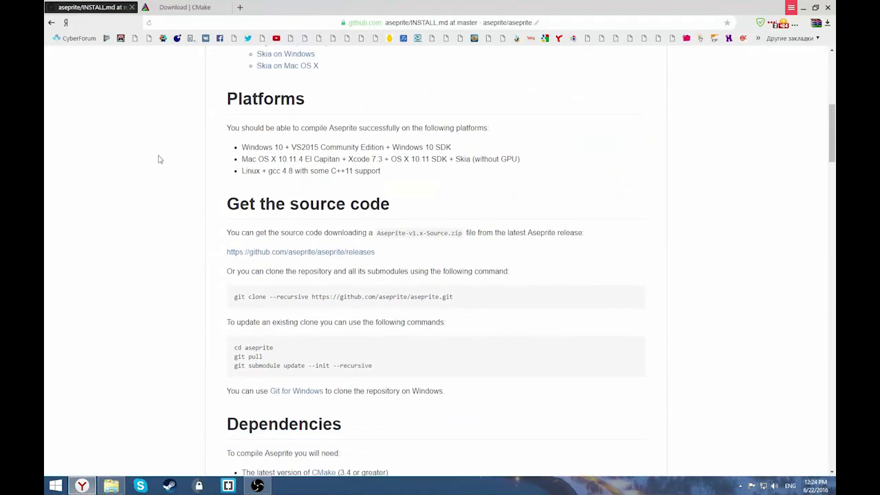
scroll("down", 3)
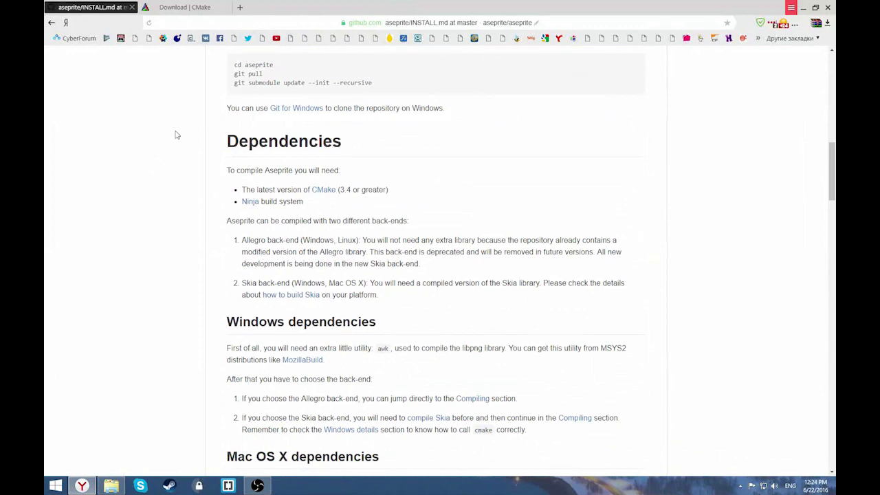
scroll("down", 3)
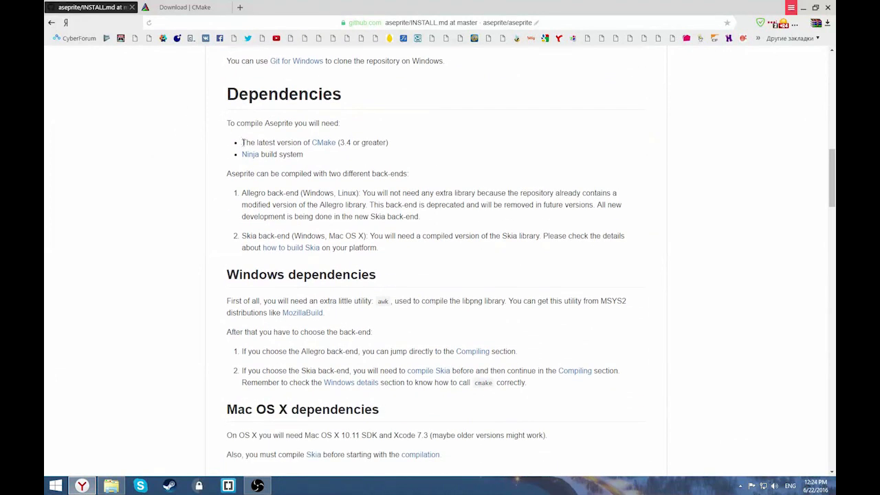
double_click(246, 142)
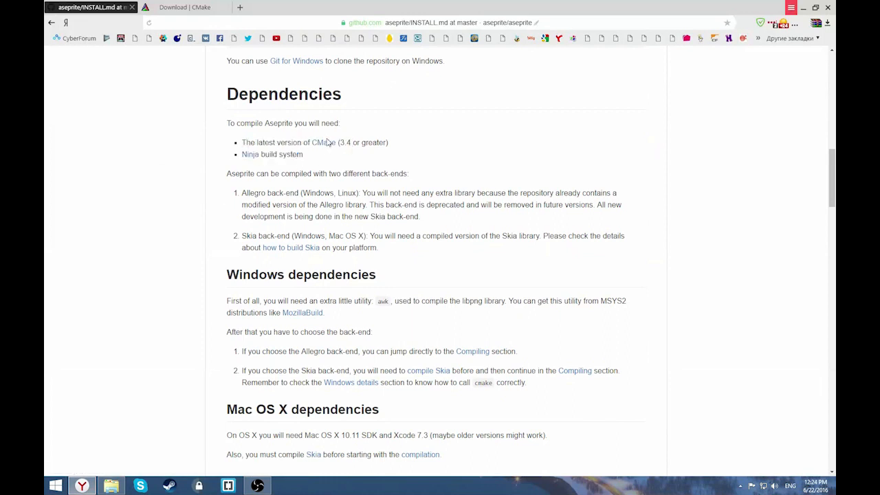
mouse_move(323, 142)
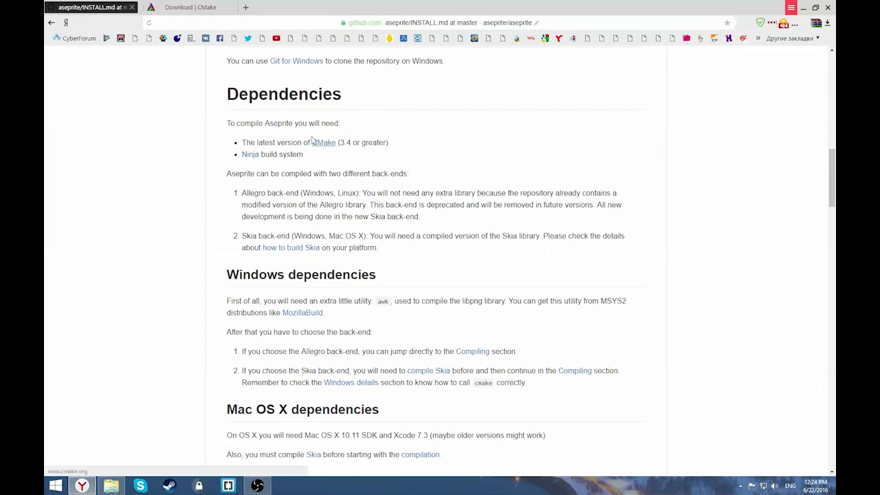
left_click(323, 142)
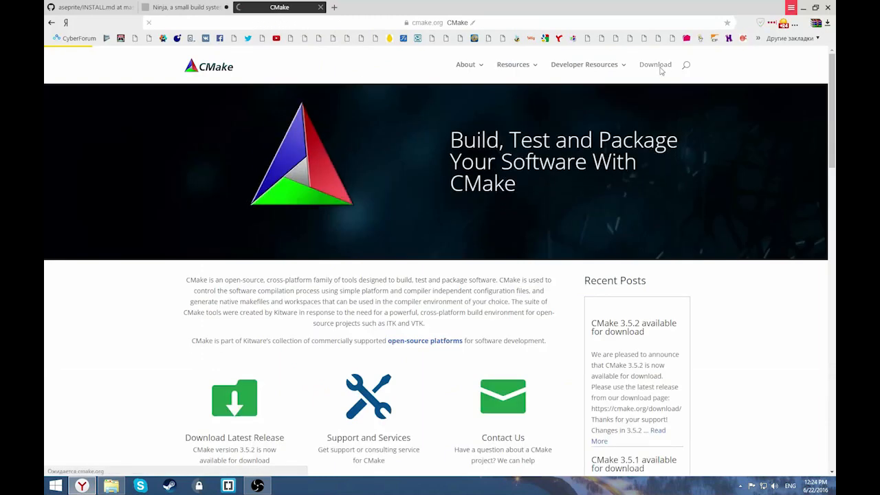
- Mark the CMake 3.6.0-rc2 win64-x64 installer on the download page, then return to Ninja
left_click(654, 64)
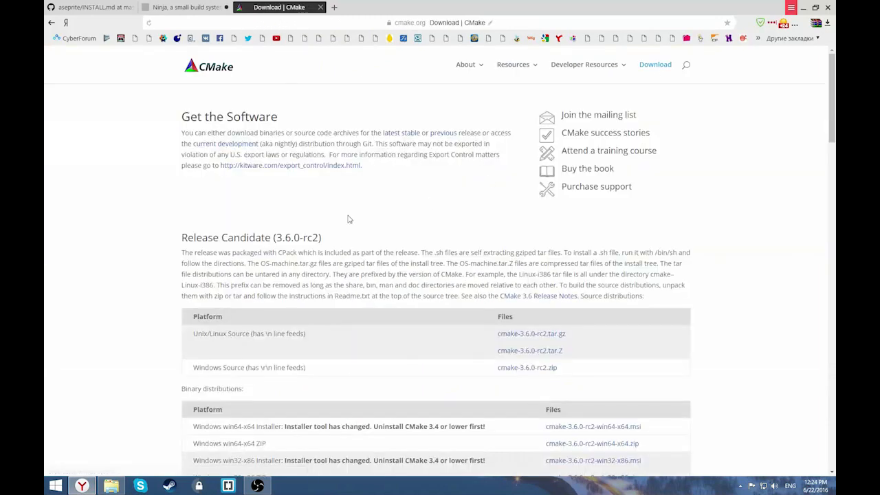
scroll("down", 3)
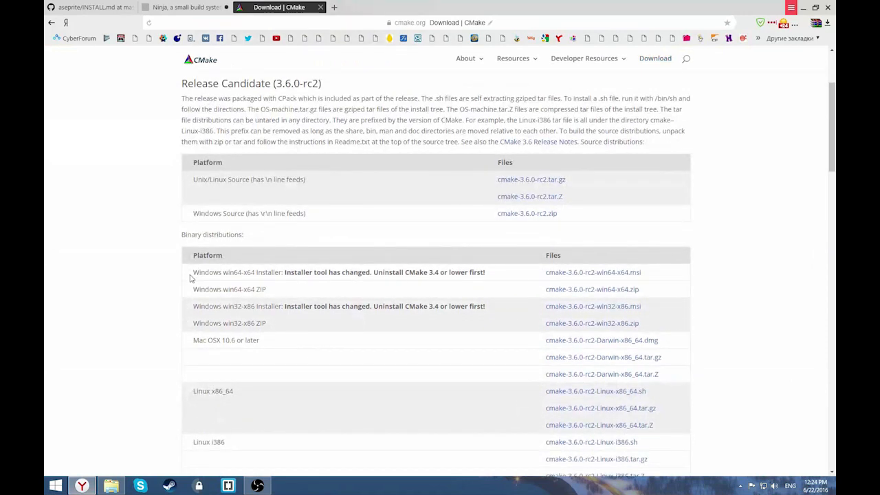
double_click(216, 272)
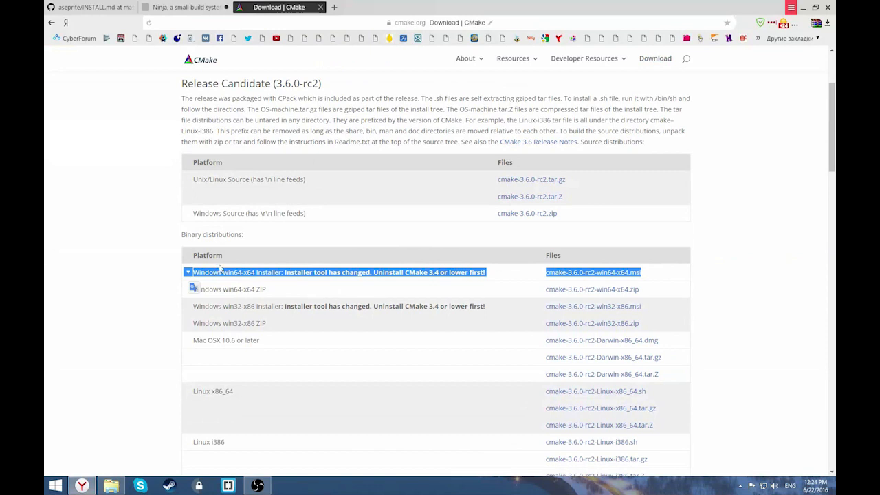
mouse_move(332, 270)
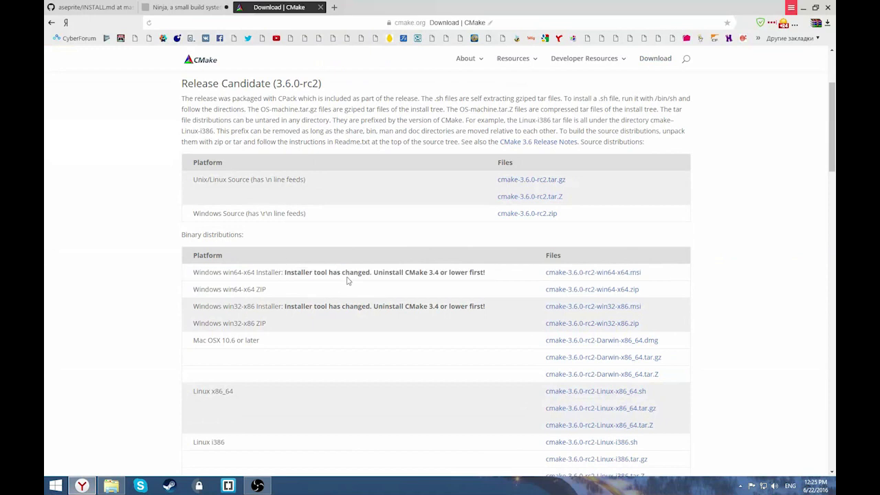
mouse_move(625, 275)
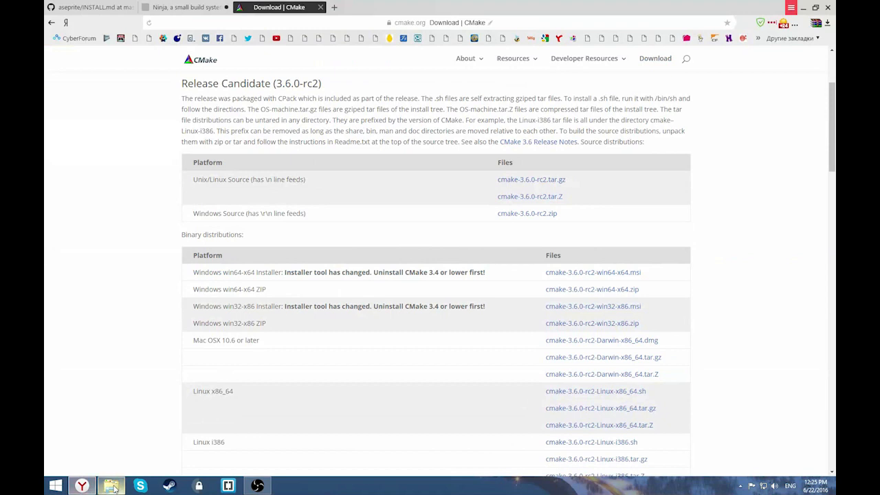
left_click(111, 486)
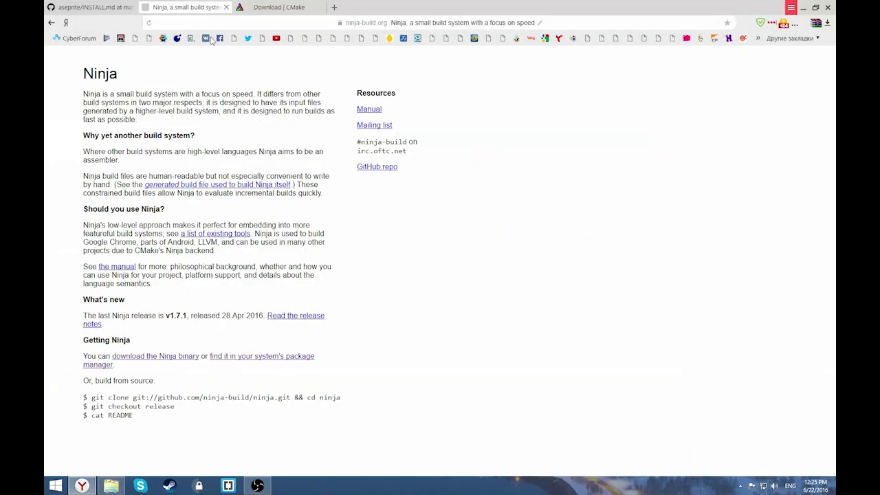
mouse_move(217, 221)
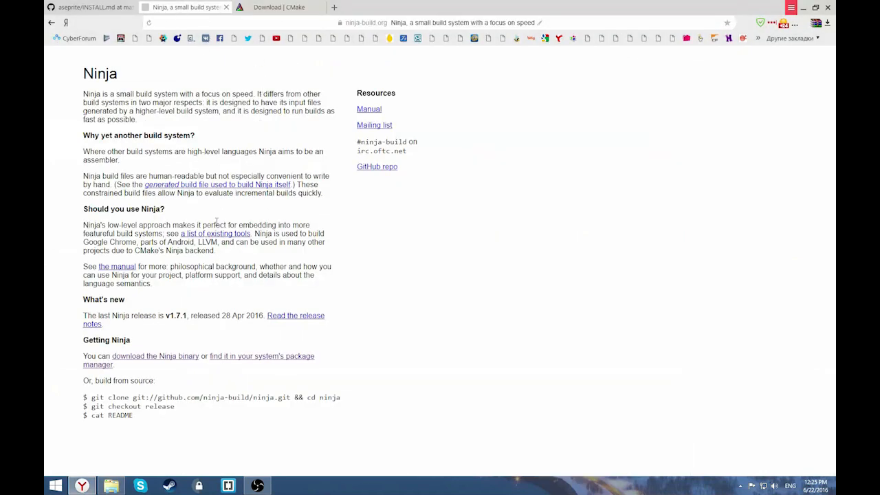
- Review Ninja's GitHub releases listing the v1.7.1 downloads, then bring up the aseprite folder
left_click(90, 7)
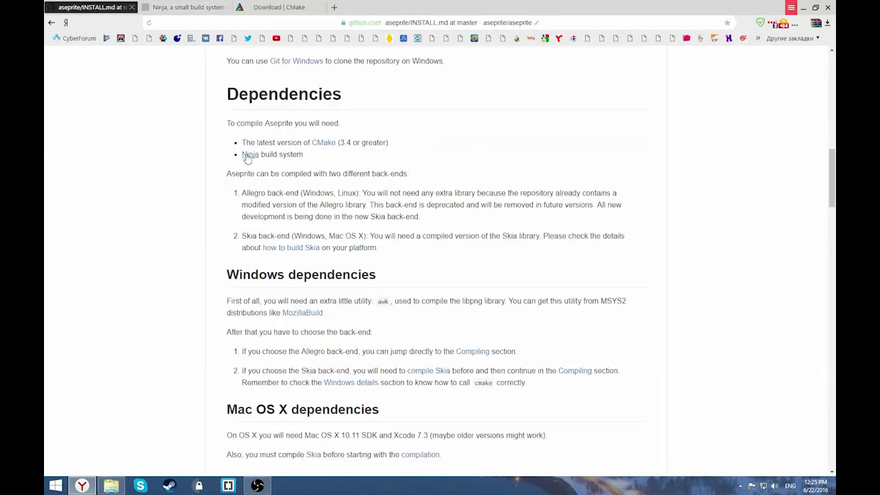
left_click(182, 7)
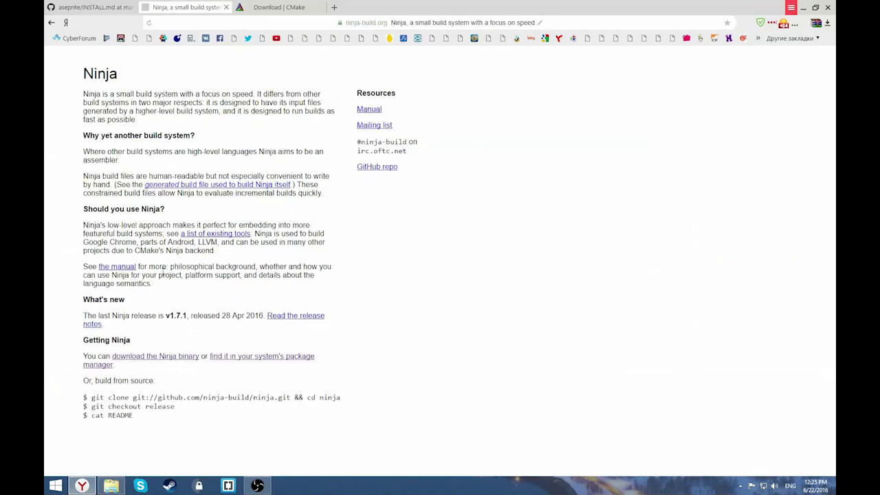
mouse_move(140, 360)
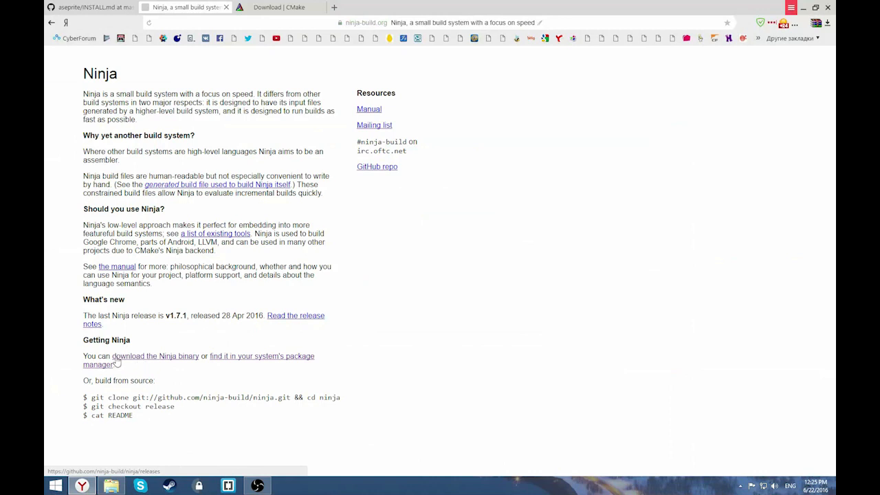
mouse_move(173, 363)
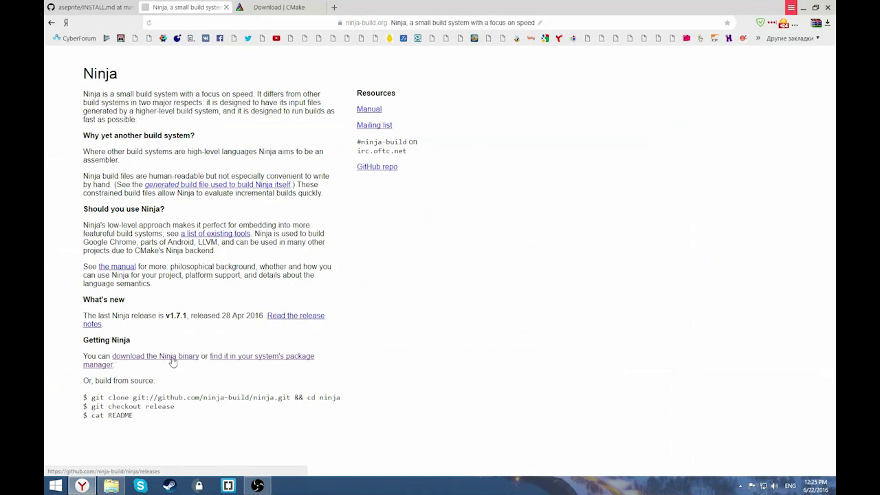
mouse_move(156, 360)
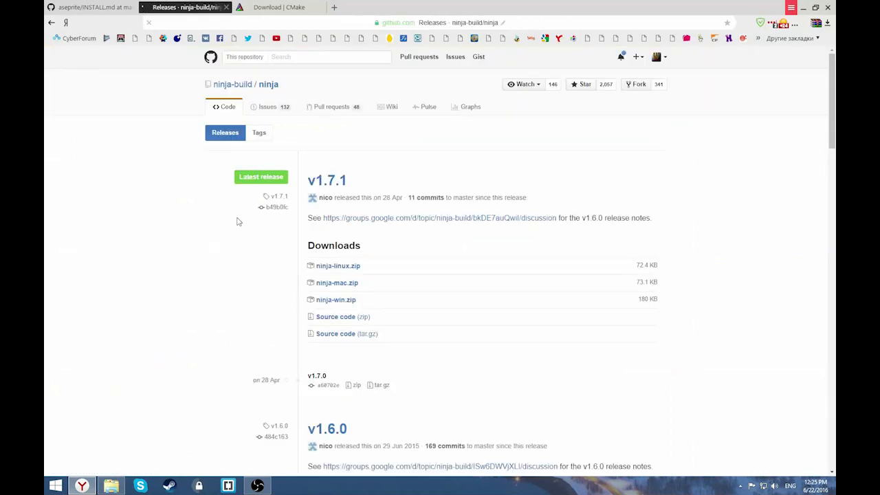
scroll("down", 3)
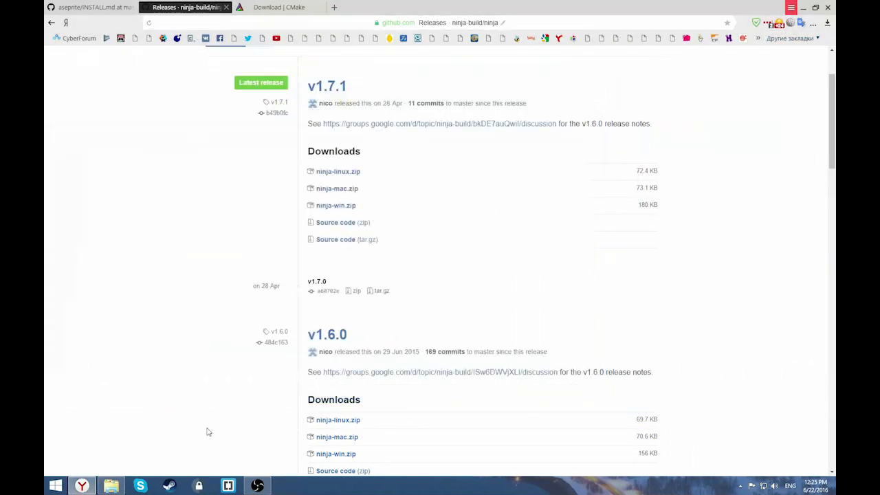
left_click(111, 485)
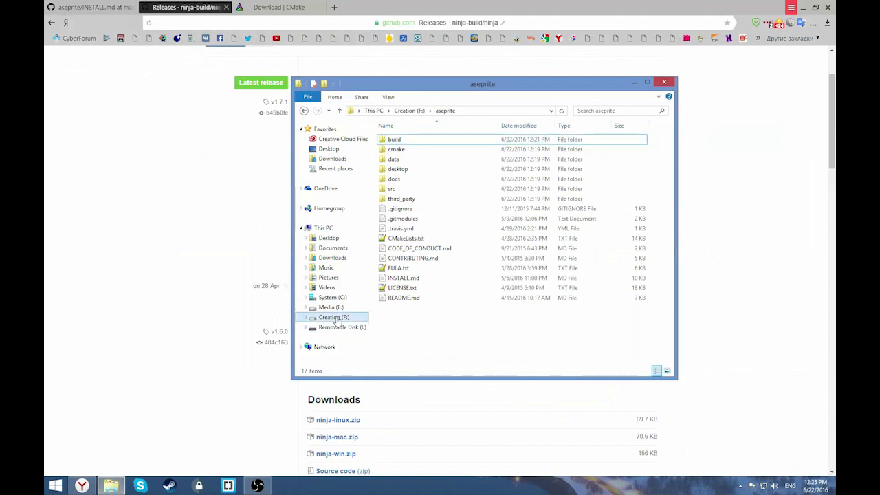
- Browse Creation (F:) > Programs > CMake > bin to confirm ninja.exe, then close Explorer
left_click(334, 317)
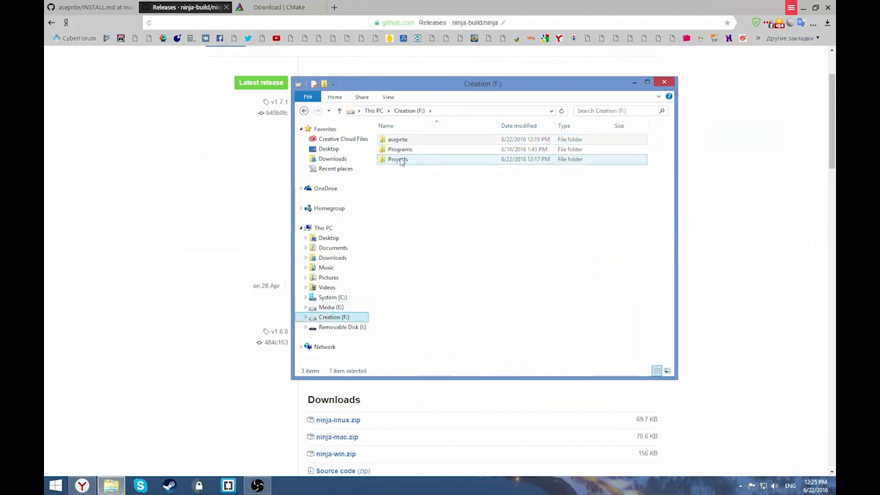
left_click(400, 149)
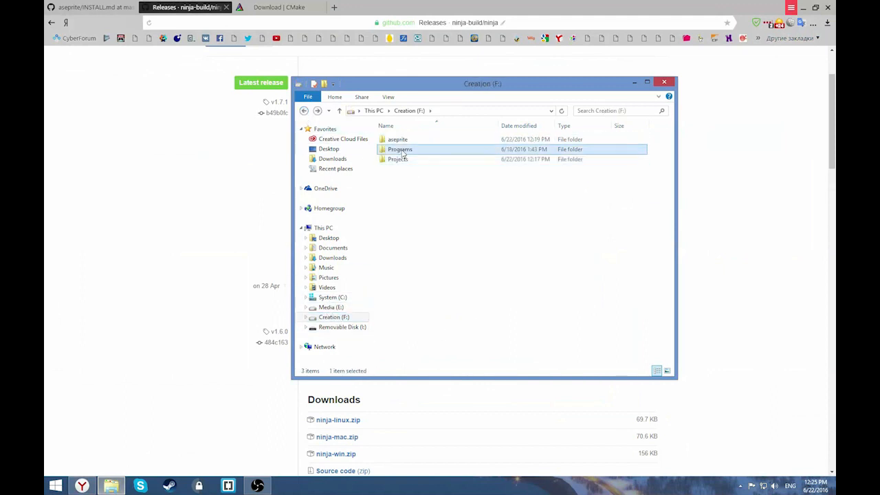
double_click(400, 150)
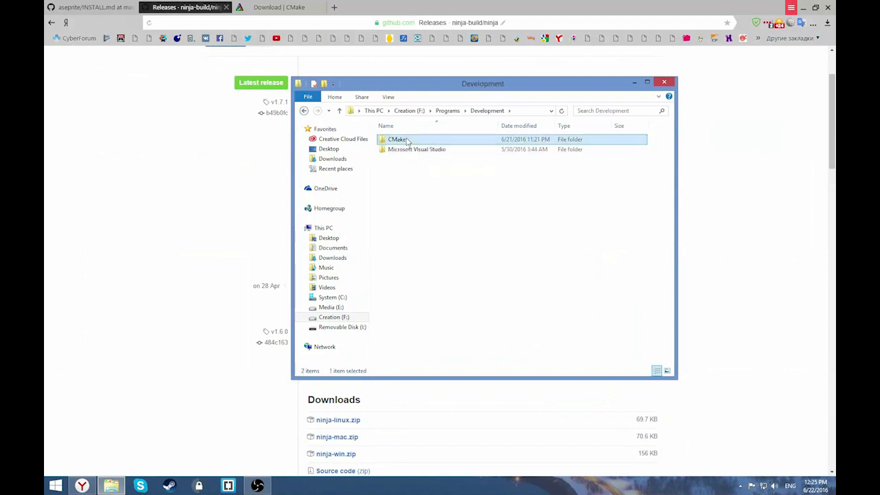
double_click(396, 139)
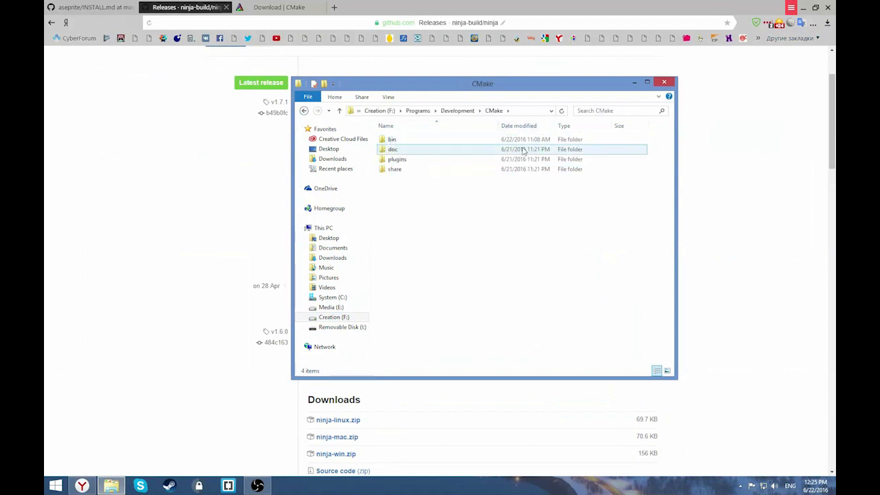
double_click(392, 139)
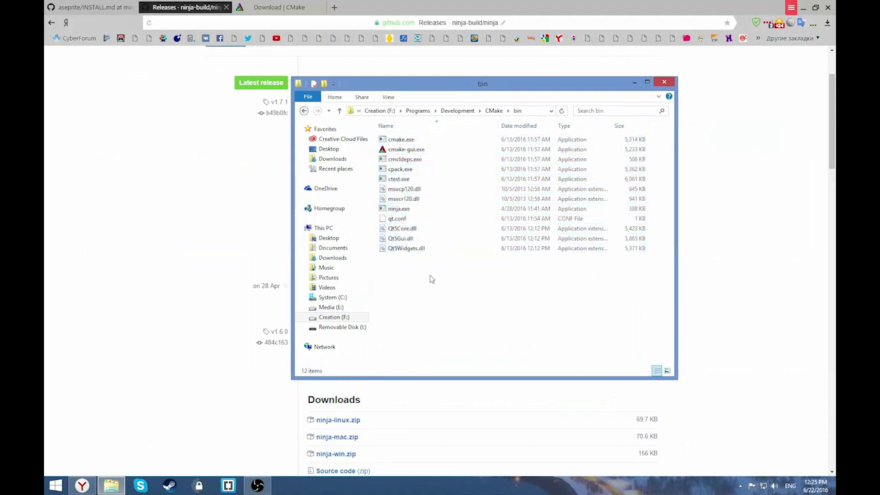
mouse_move(428, 282)
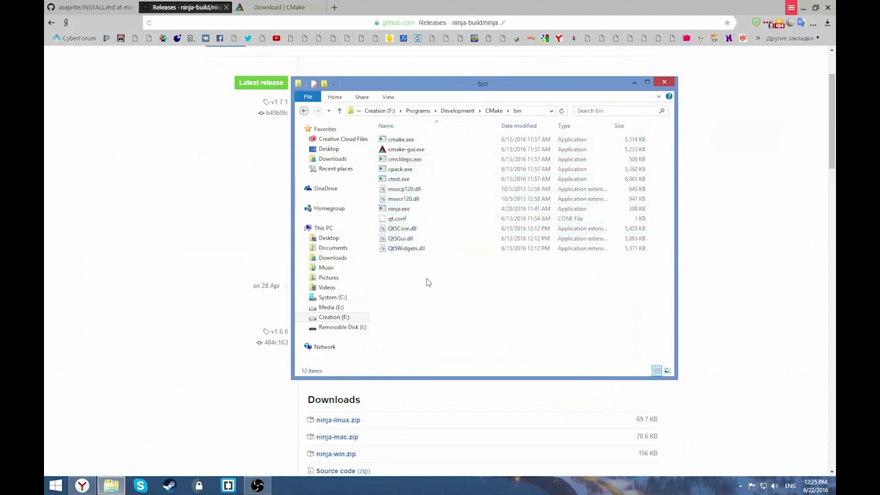
mouse_move(636, 97)
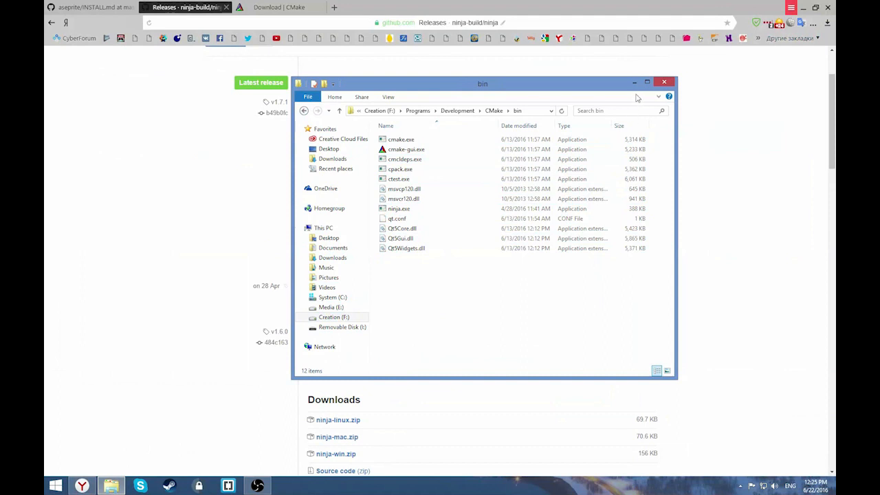
mouse_move(611, 72)
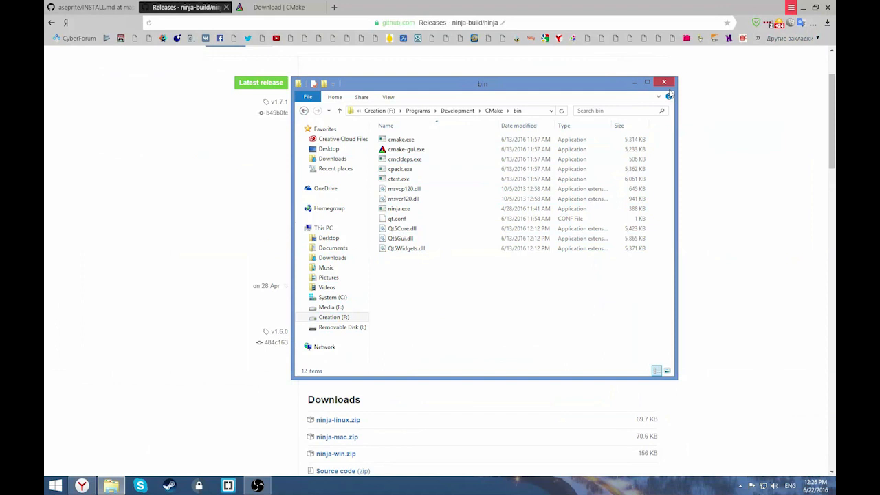
left_click(664, 82)
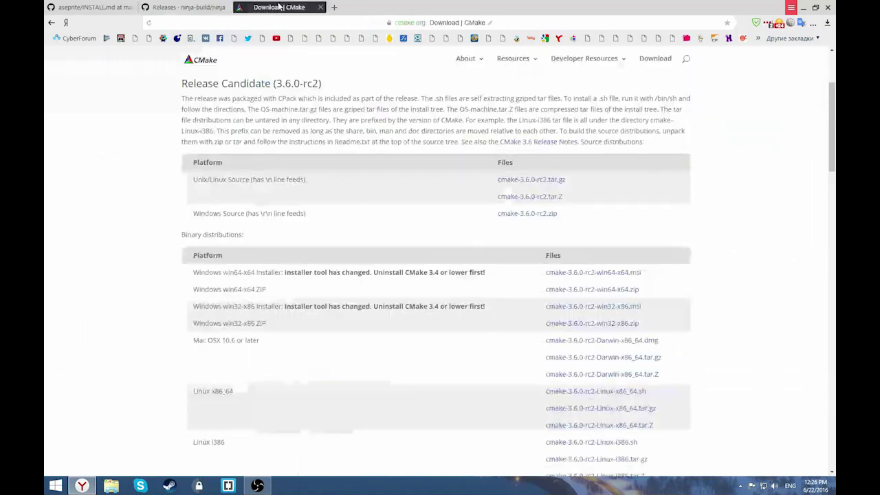
- Close the CMake and Ninja tabs and scroll INSTALL.md down to Compiling
left_click(89, 7)
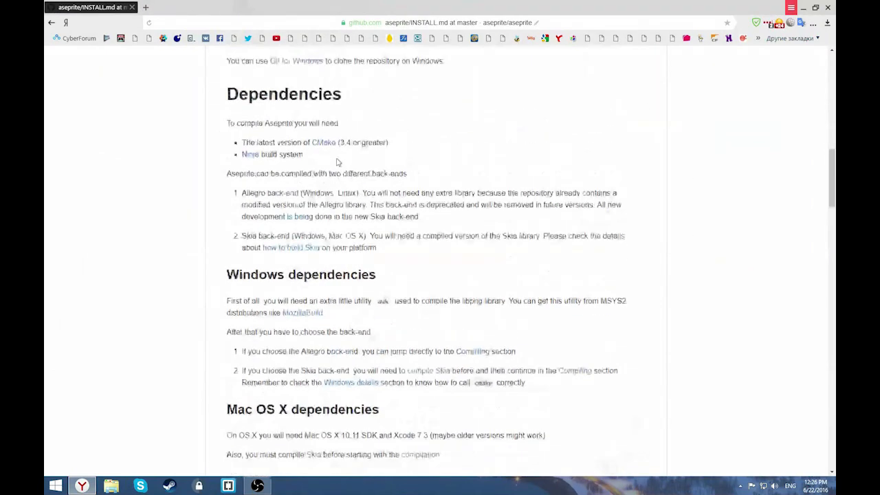
scroll("down", 3)
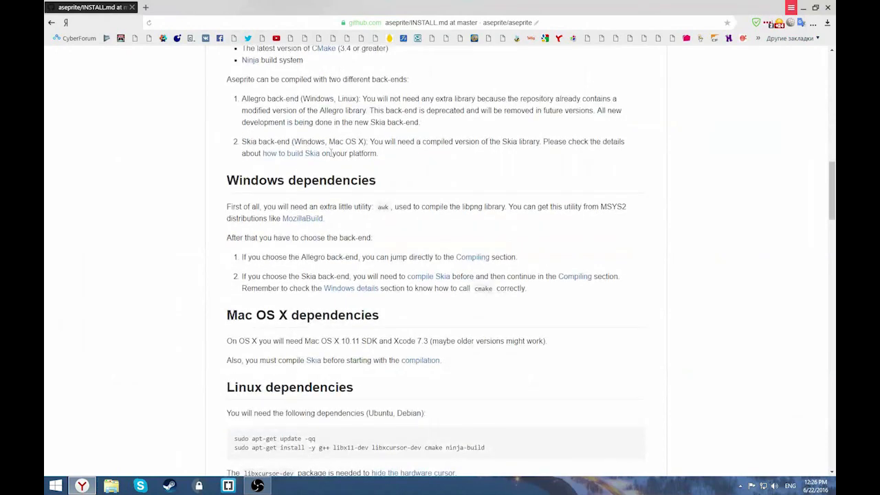
scroll("down", 3)
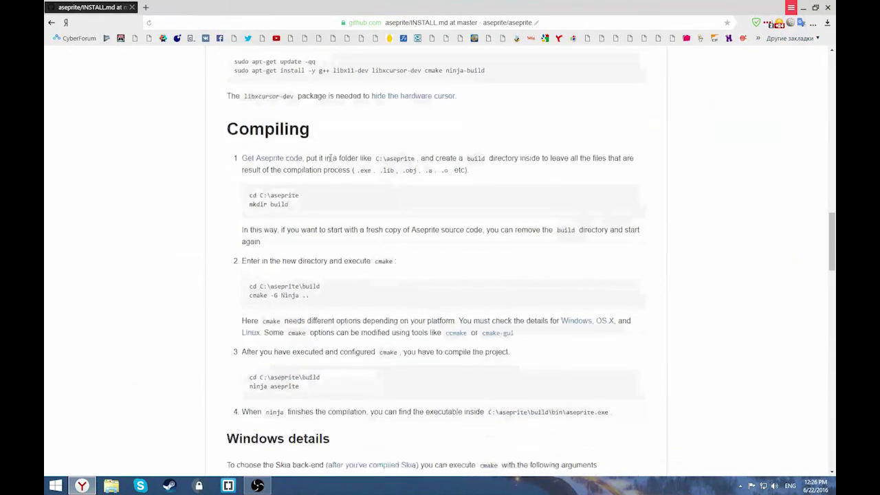
scroll("down", 3)
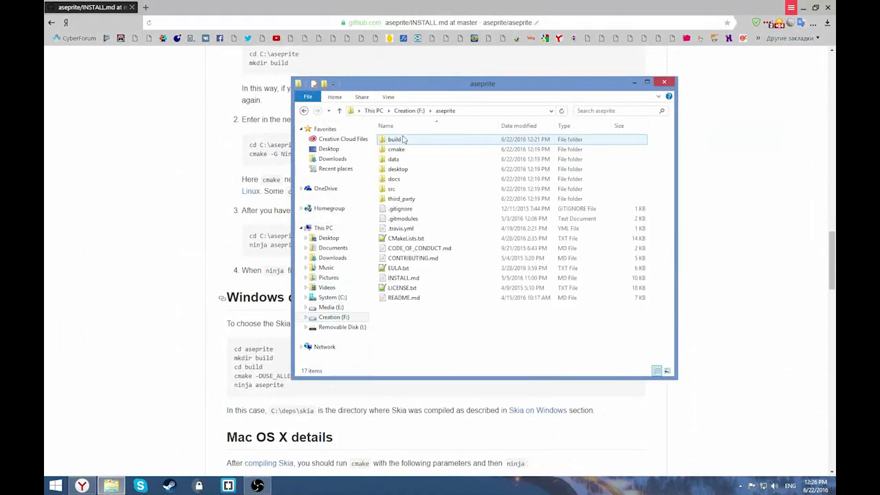
- Open the build folder inside F:\aseprite and confirm it is empty
double_click(395, 139)
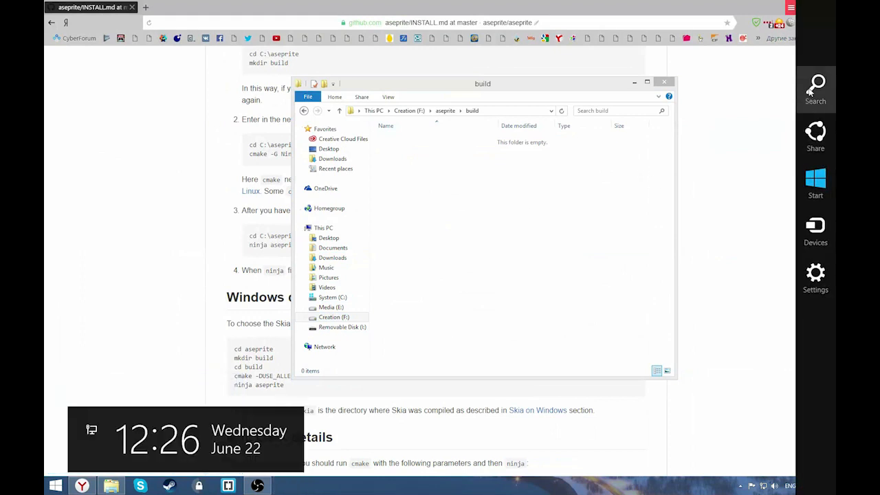
- Search for and launch the Developer Command Prompt for VS2015
left_click(815, 90)
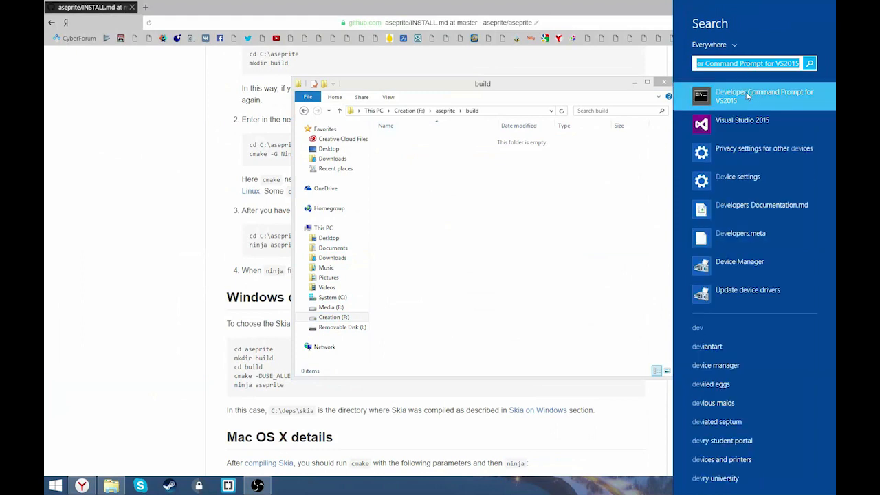
mouse_move(774, 98)
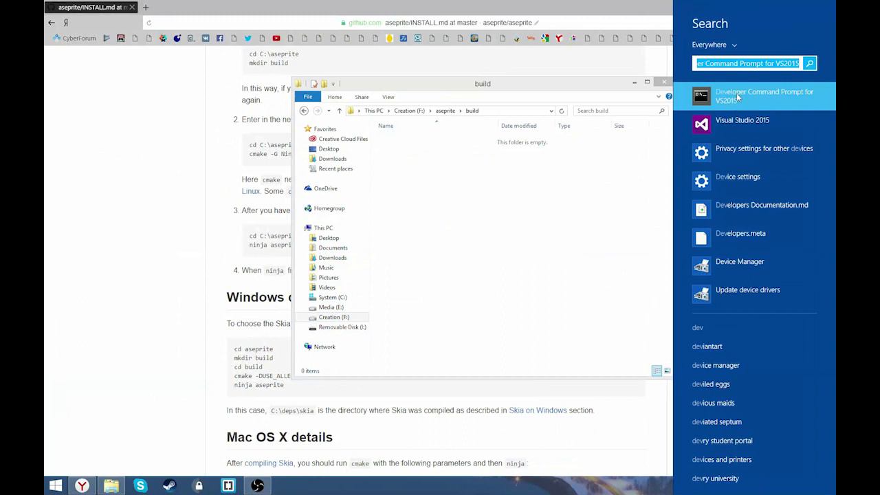
left_click(764, 96)
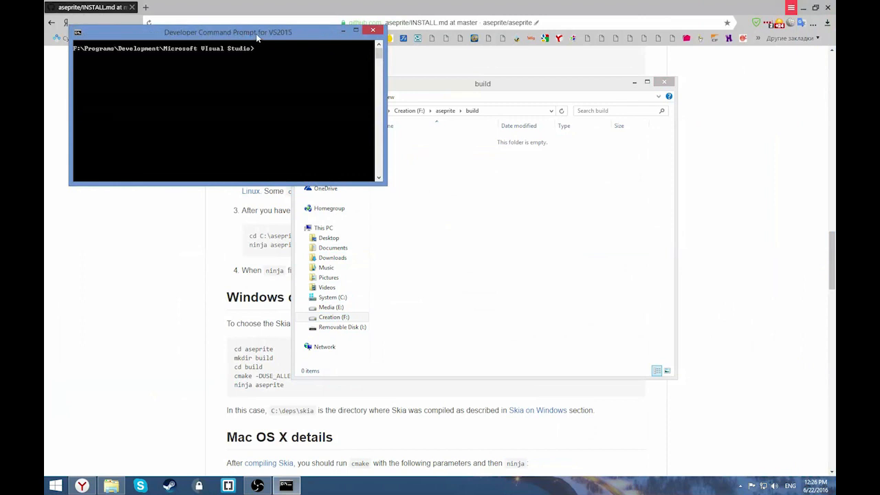
- Position the console over Explorer and cd into F:\aseprite\build
left_click_drag(228, 32, 530, 156)
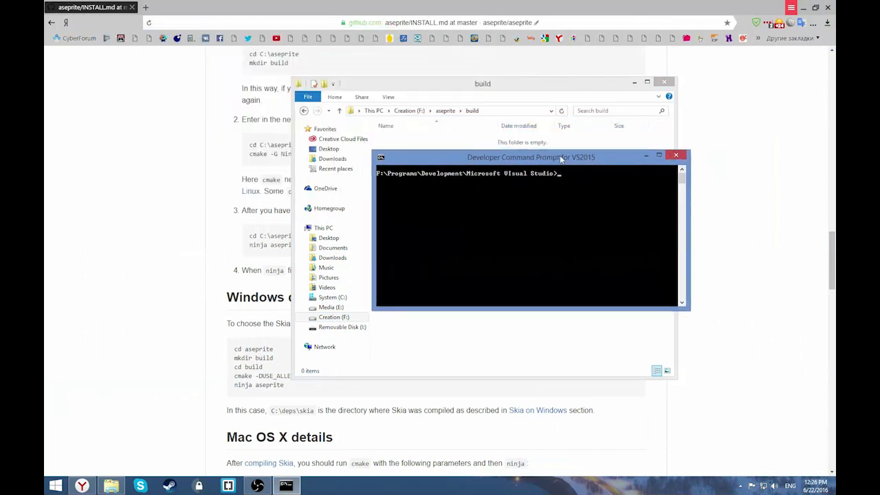
left_click_drag(529, 156, 543, 147)
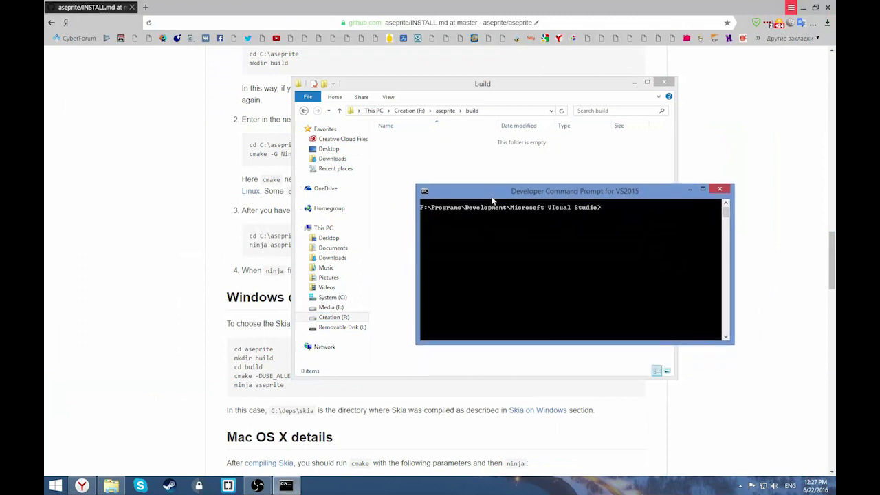
left_click_drag(574, 191, 530, 142)
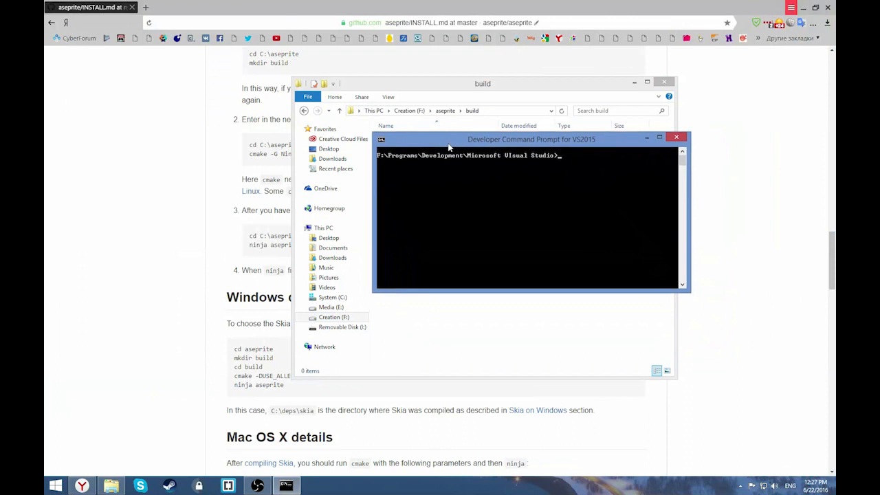
left_click_drag(531, 139, 532, 159)
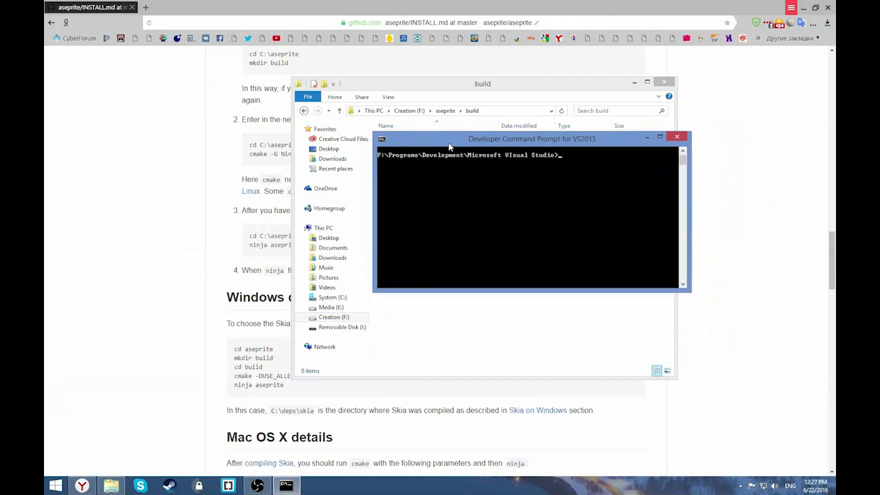
left_click_drag(531, 138, 539, 148)
type("cd")
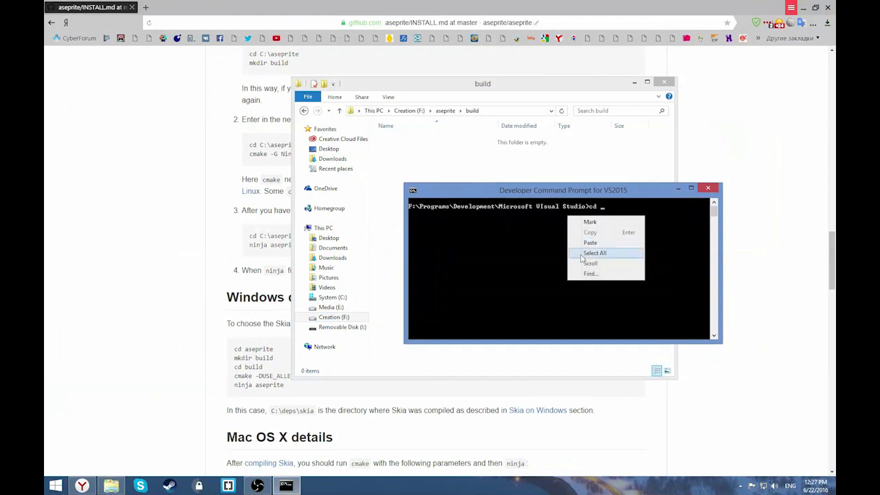
left_click(590, 242)
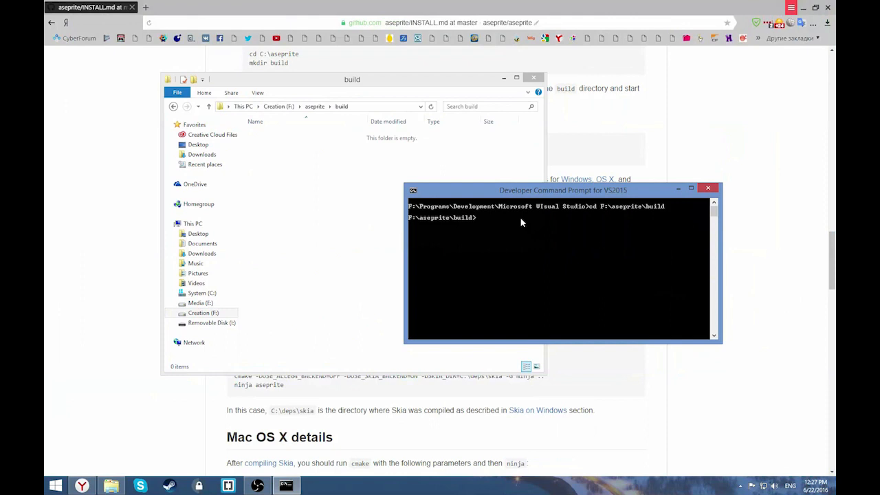
- Run 'cmake -G Ninja ..' to write Ninja build files into F:\aseprite\build
type("cmake")
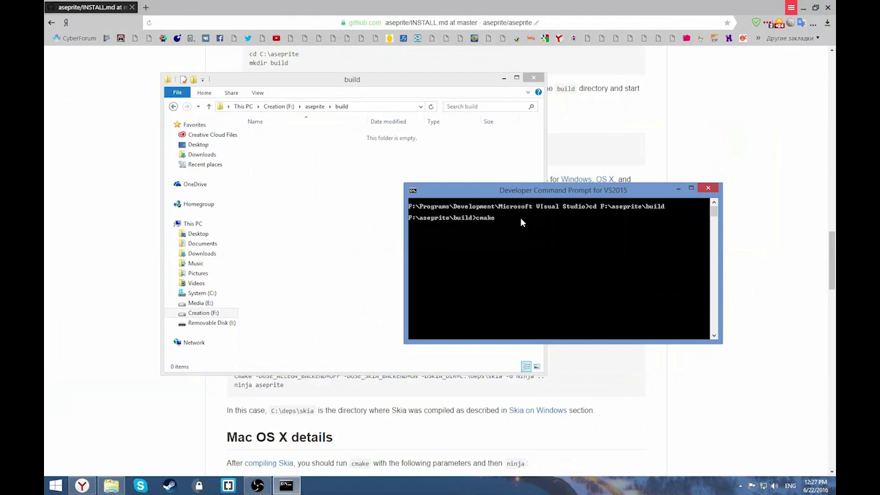
type("-G")
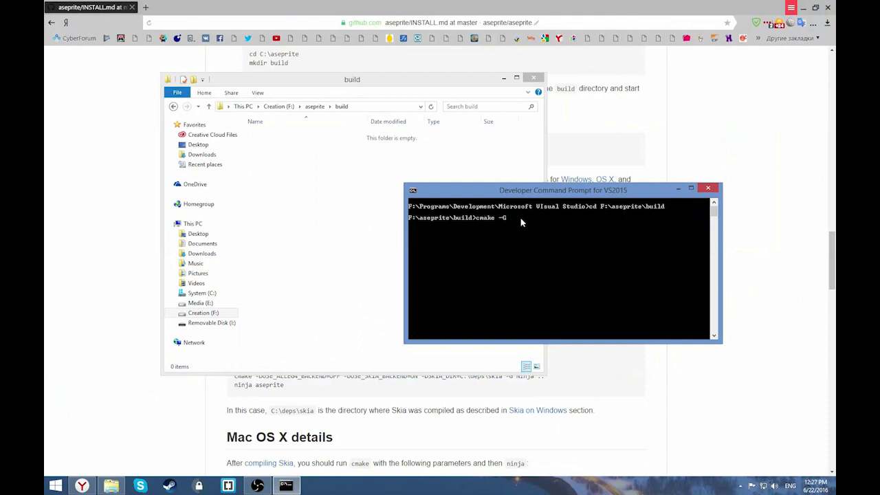
type("Ninja")
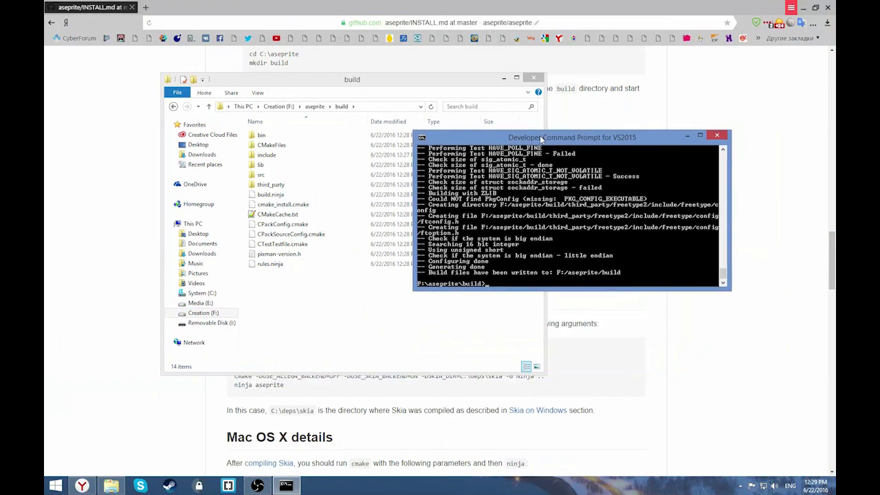
- Run 'ninja aseprite' to begin compiling, reaching about step 782 of 1093
type("ninja")
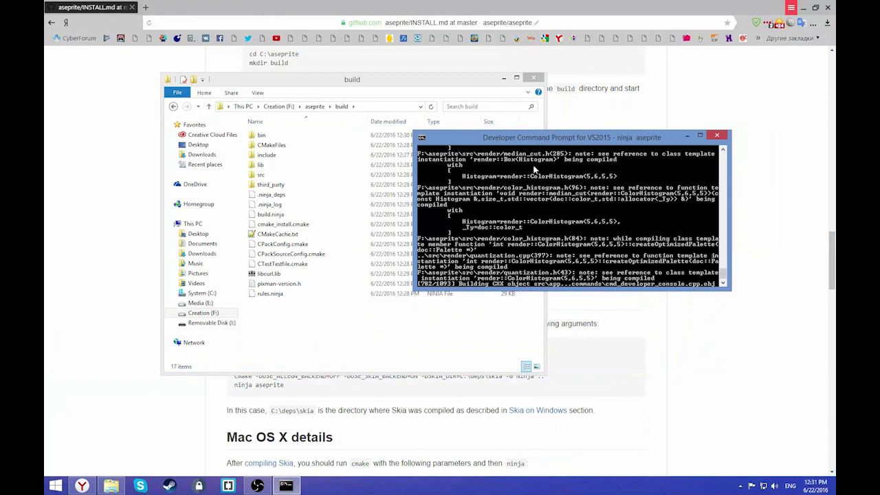
mouse_move(403, 333)
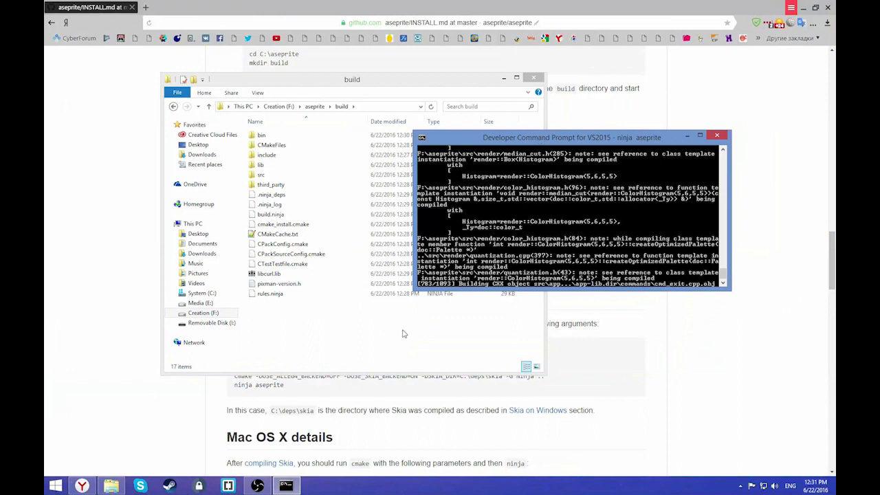
mouse_move(264, 322)
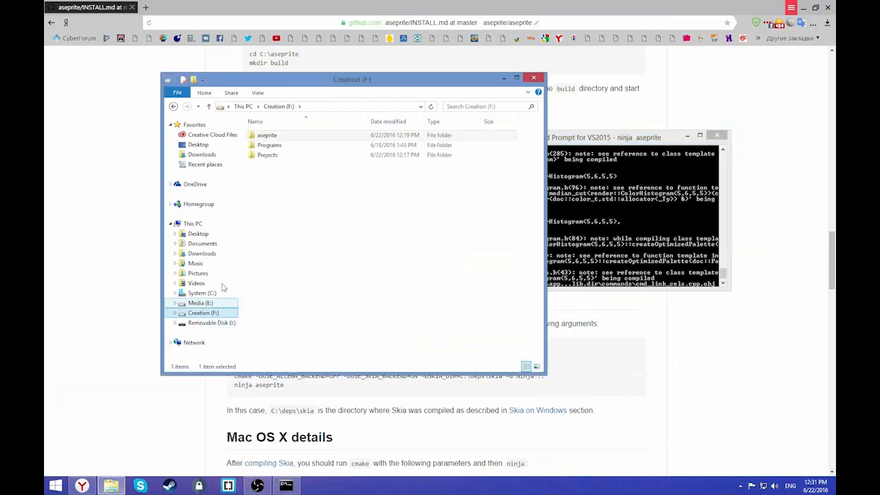
- Launch cmake-gui.exe from Programs > Development > CMake > bin on drive F
double_click(268, 144)
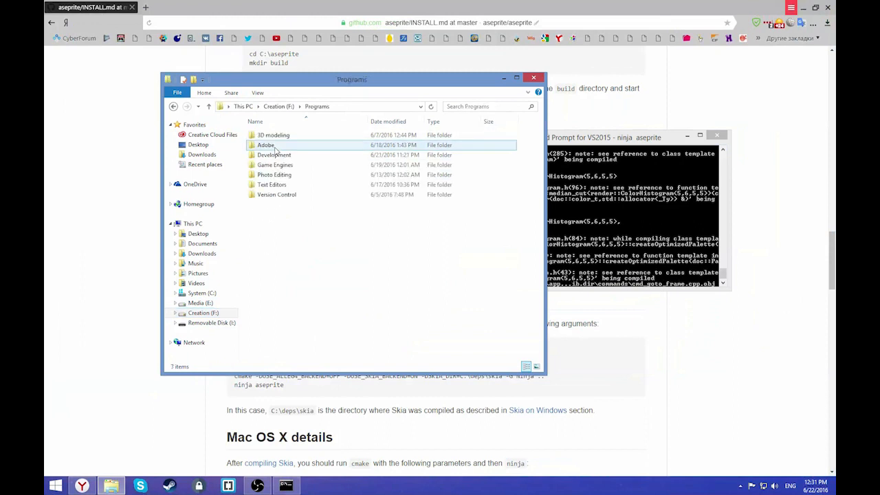
double_click(274, 155)
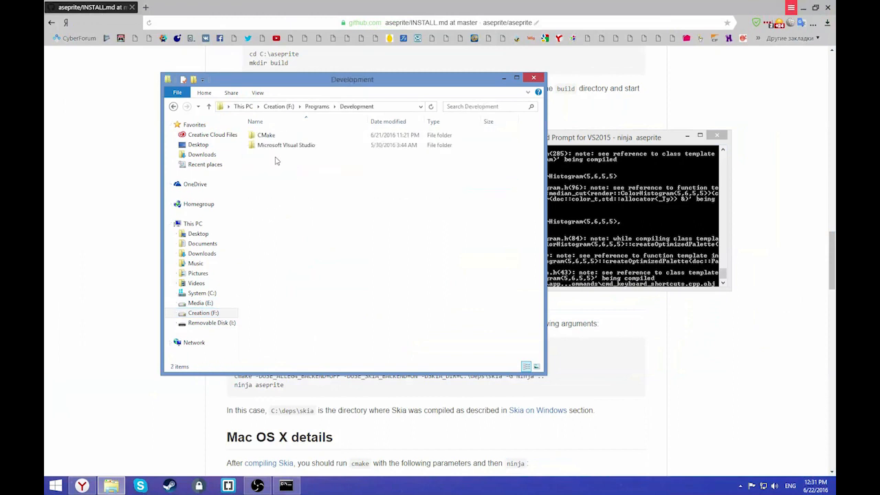
double_click(266, 135)
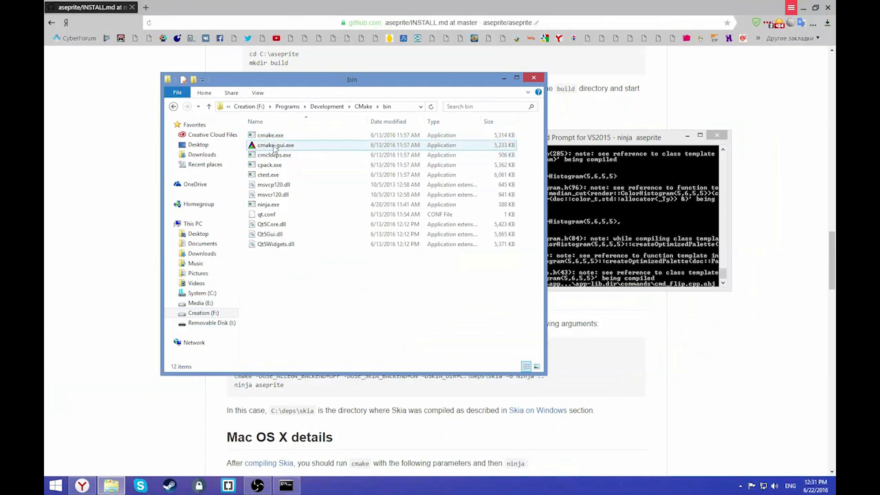
double_click(276, 145)
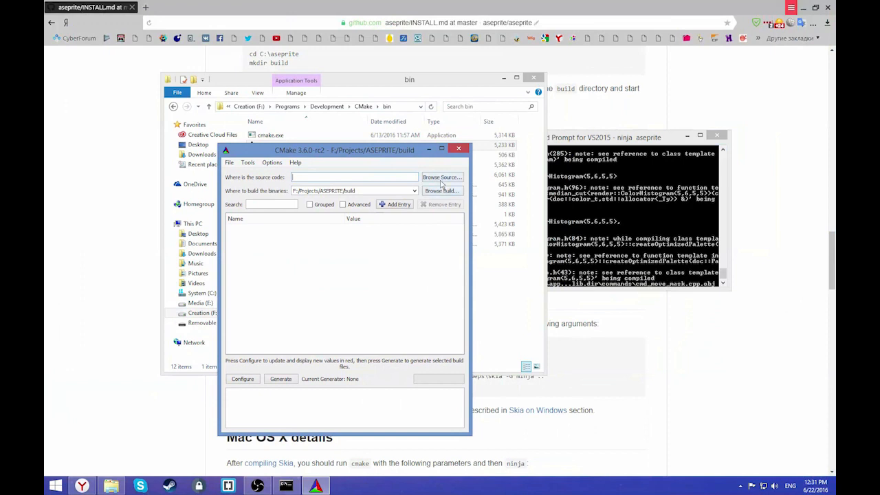
- Set CMake source to F:/aseprite and binaries to F:/aseprite/build
left_click(441, 177)
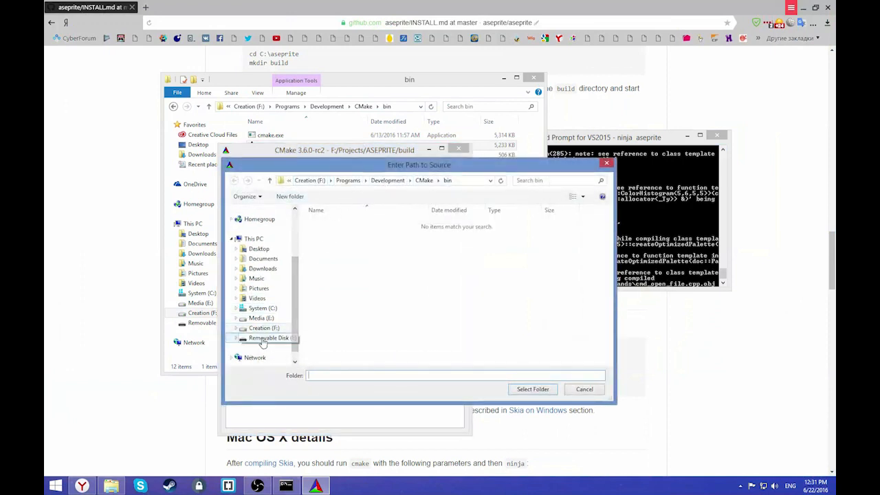
left_click(264, 327)
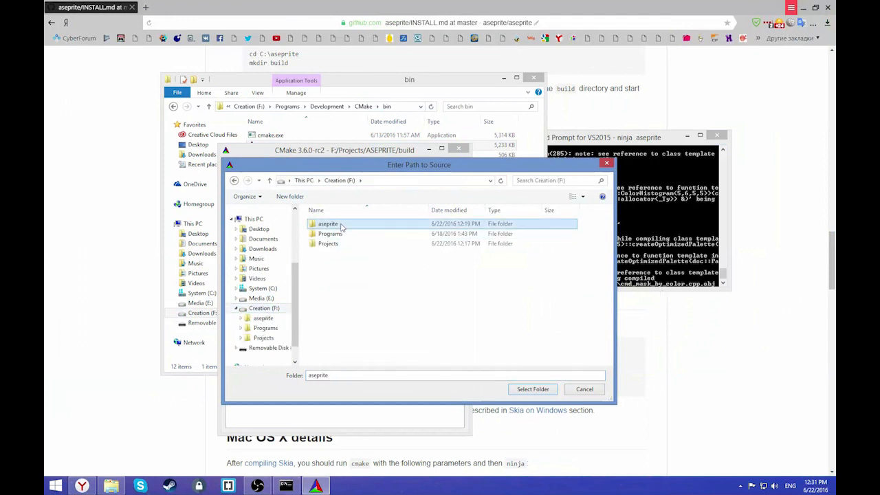
left_click(533, 389)
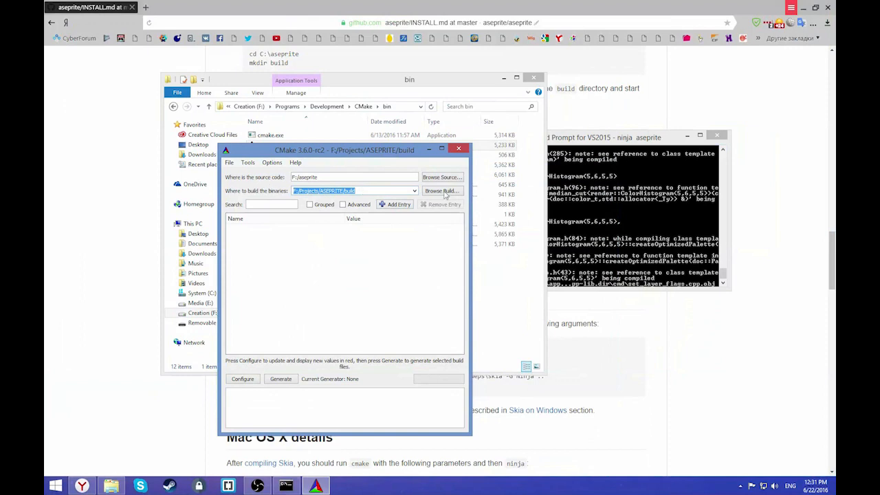
left_click(442, 190)
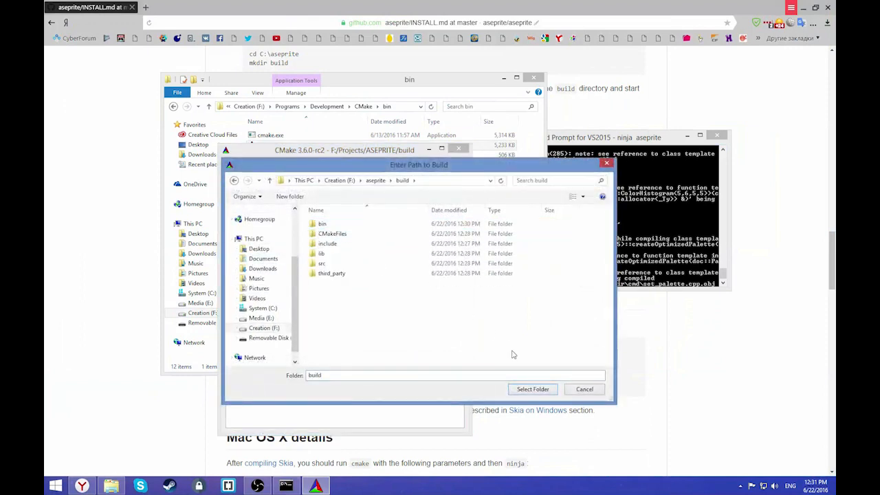
left_click(533, 389)
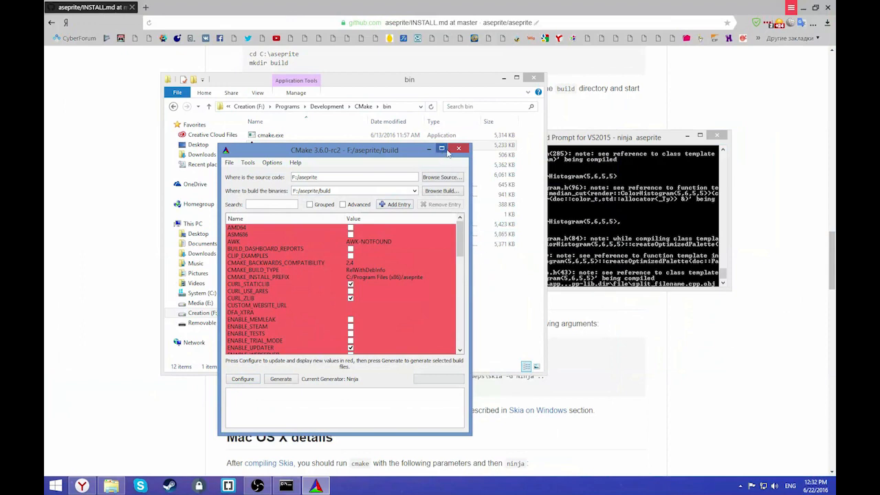
mouse_move(458, 148)
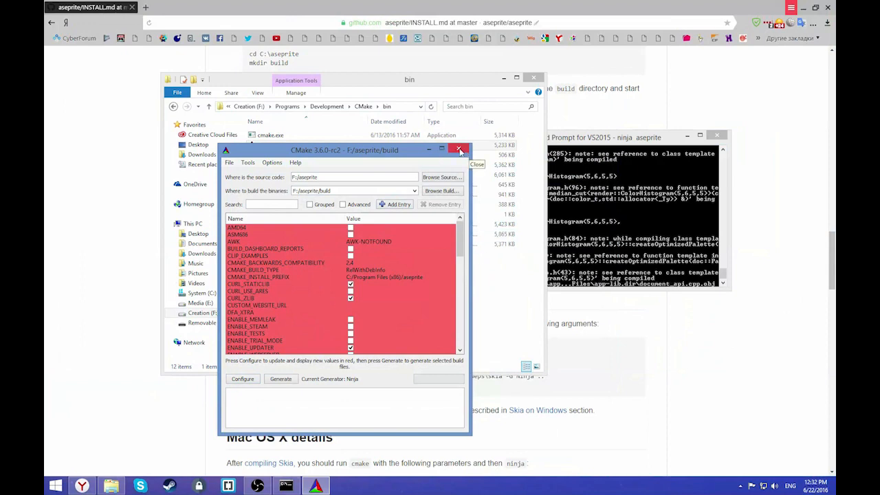
- Close the CMake GUI window while the Ninja build finishes
left_click(459, 149)
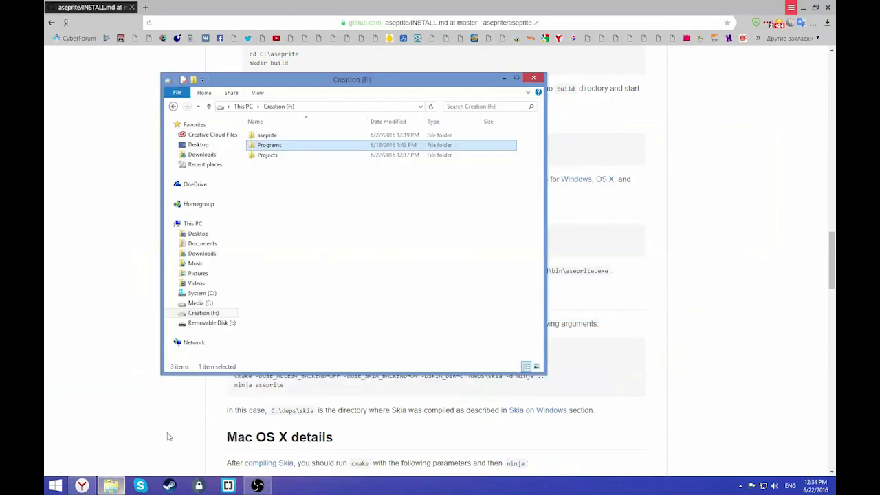
- Open aseprite\build\bin and remove the .ilk, .pdb and gen debug files
double_click(267, 135)
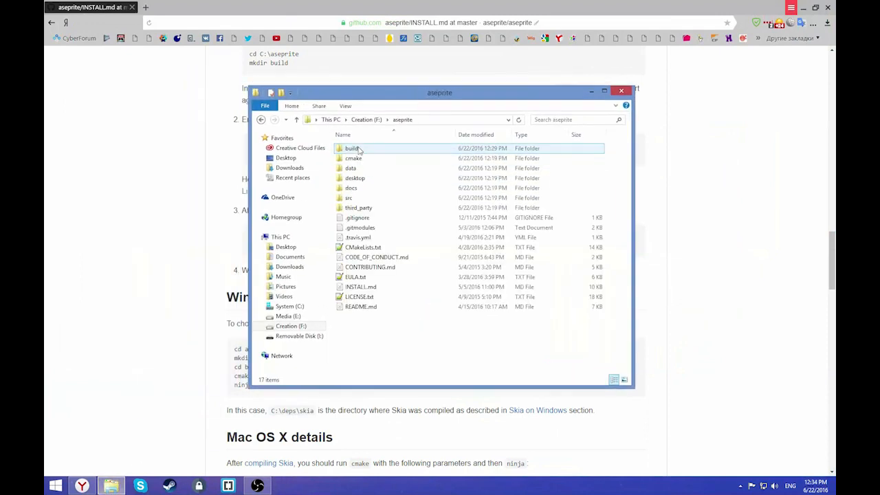
double_click(352, 148)
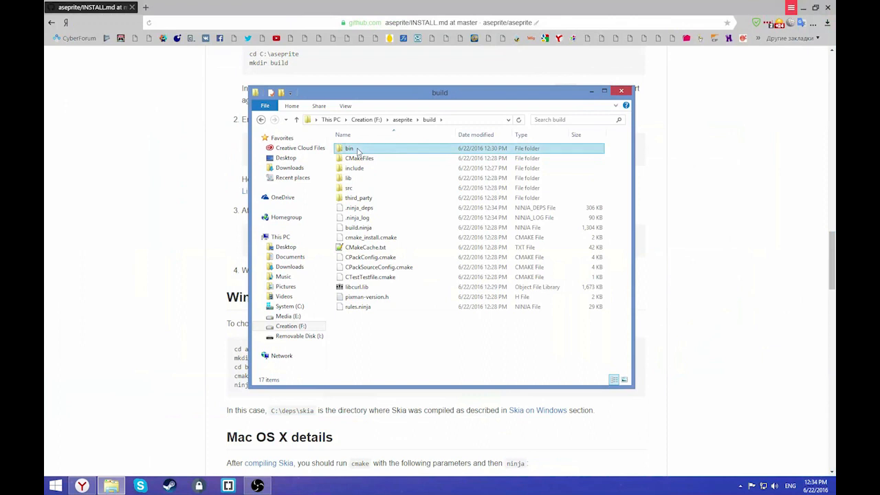
double_click(350, 148)
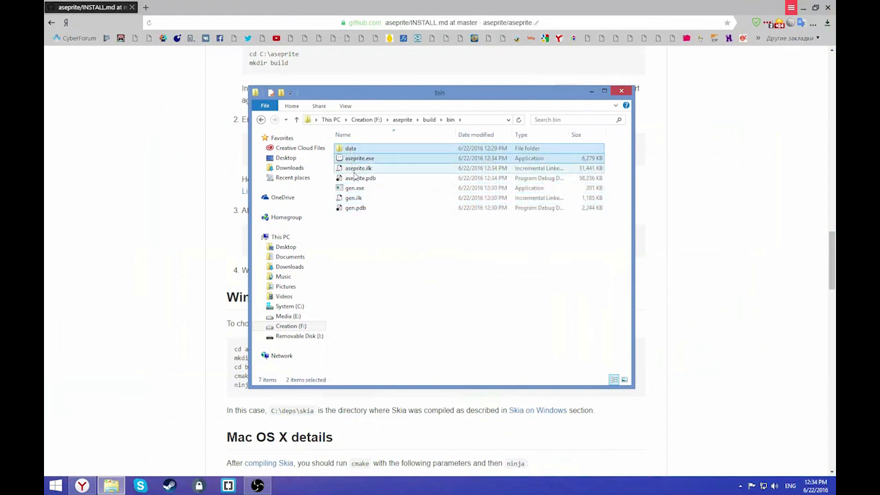
right_click(359, 158)
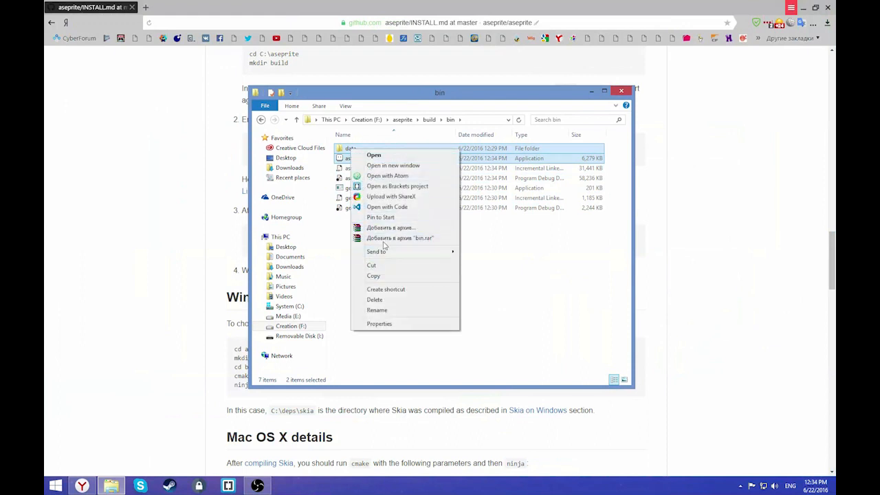
mouse_move(400, 237)
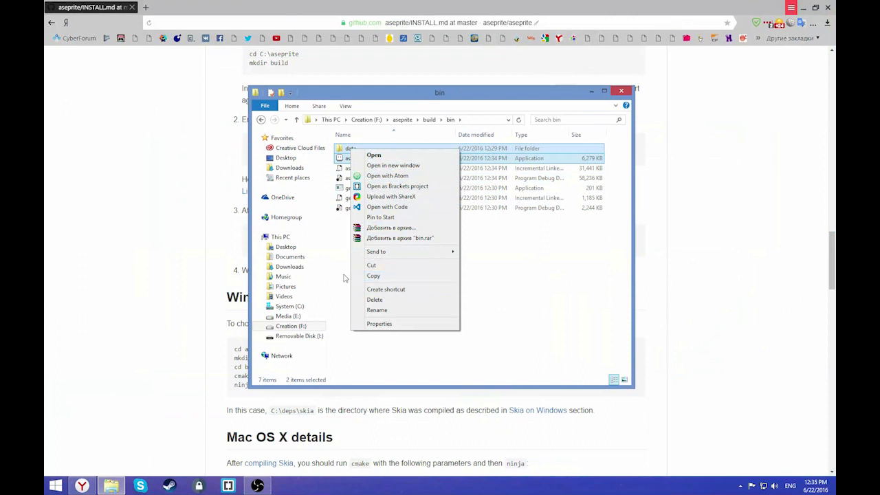
left_click(344, 278)
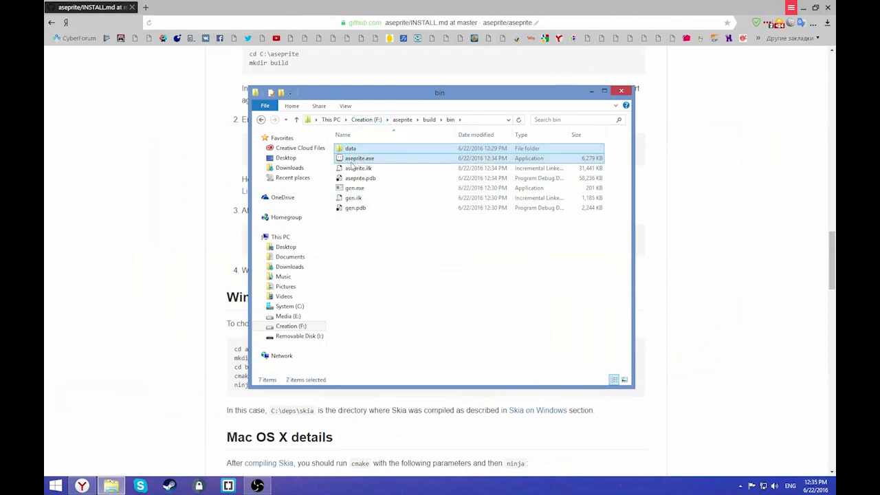
mouse_move(359, 158)
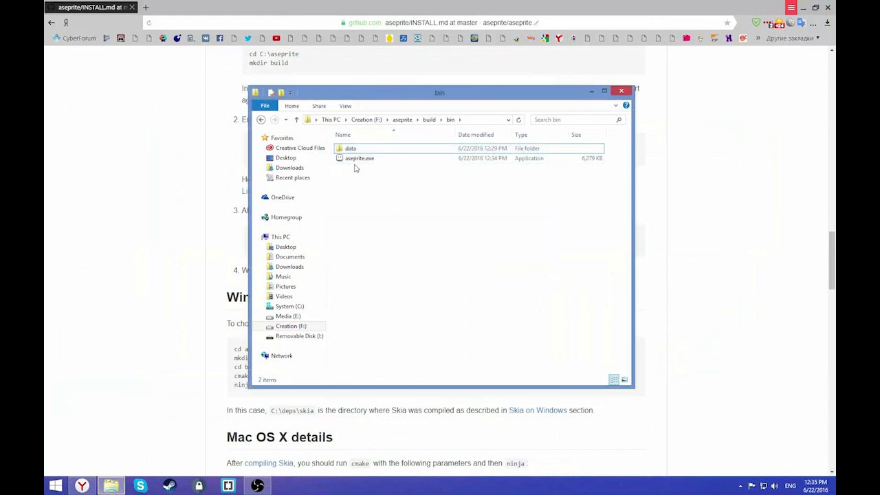
mouse_move(359, 158)
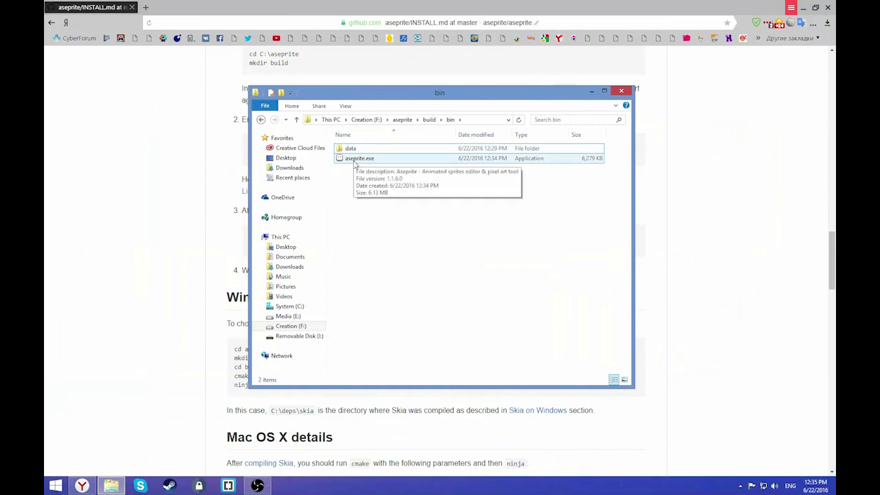
- Launch the built aseprite.exe (v1.1.6-dev) and draw a white loop on a sprite
double_click(358, 158)
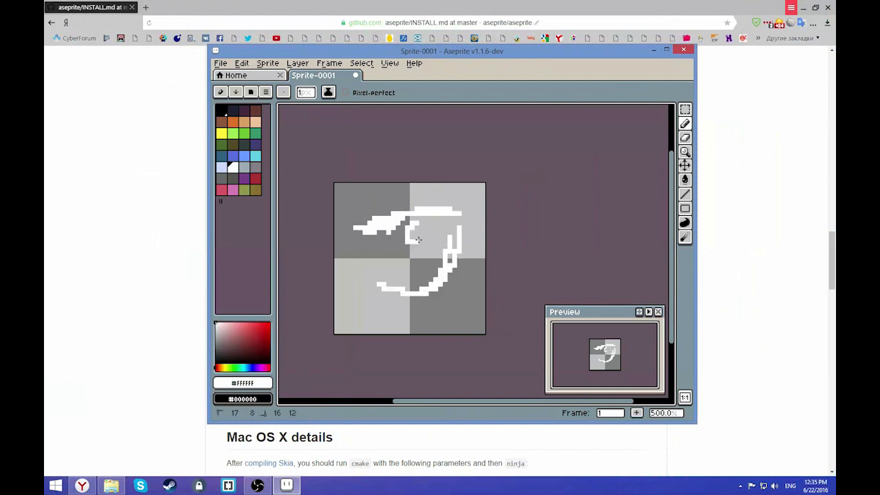
left_click(416, 230)
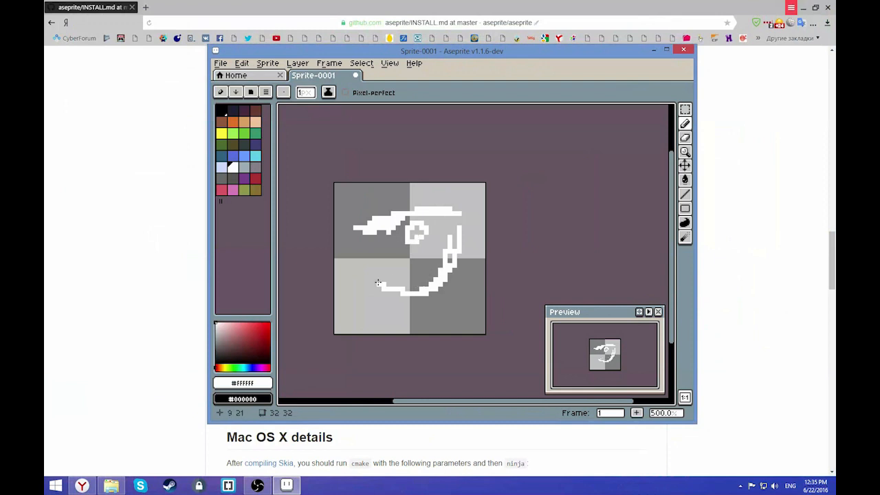